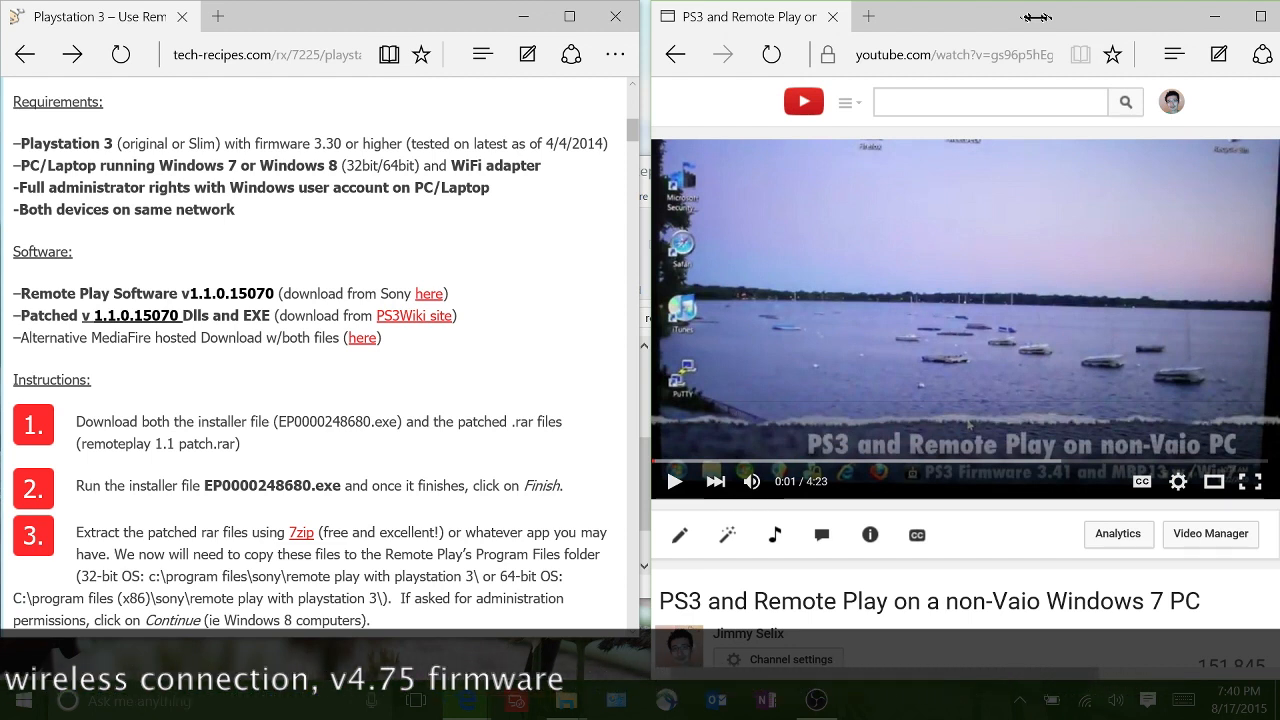
# Bring up the overview of open windows over the Remote Play tutorial page
pyautogui.click(64, 700)
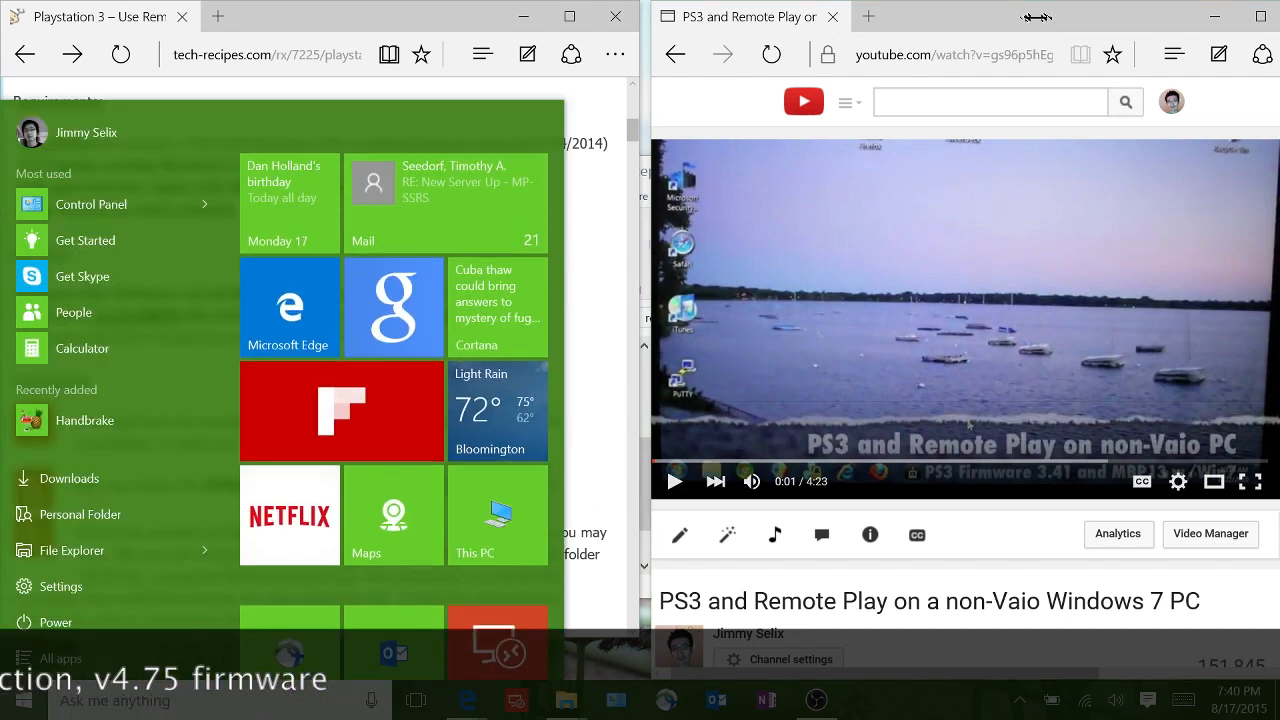
pyautogui.scroll(-3)
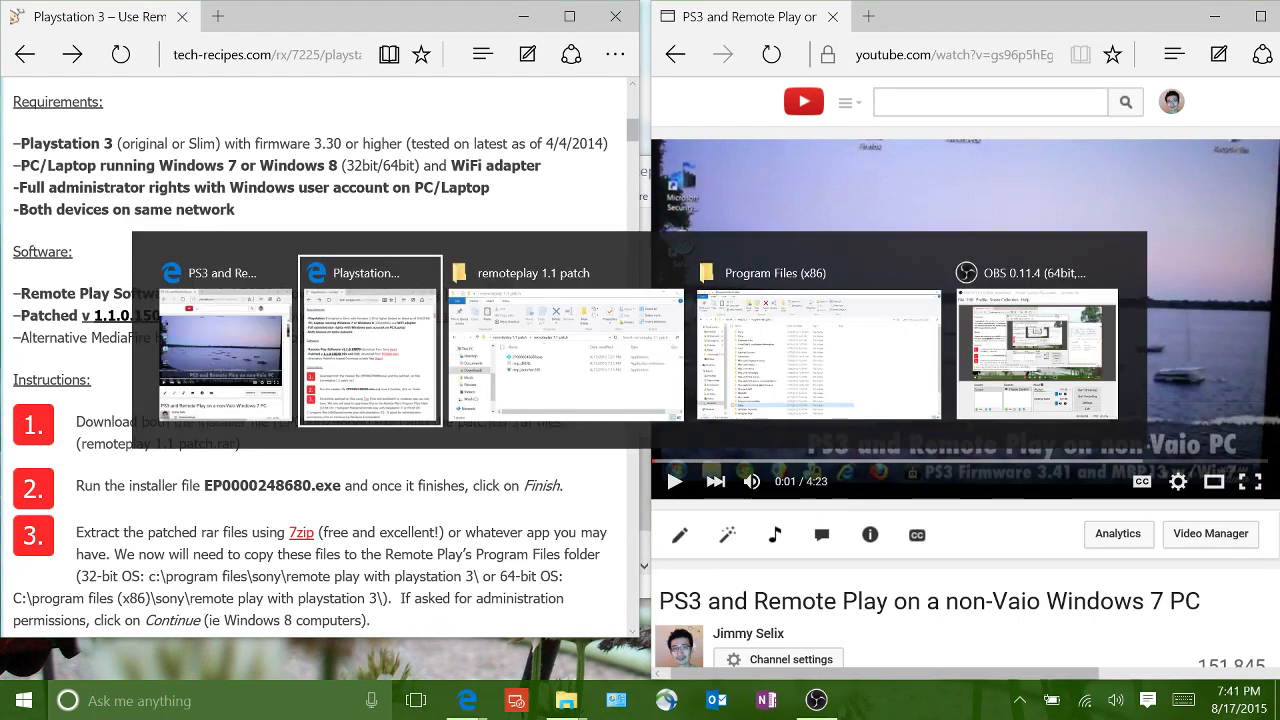
# Install Remote Play with PlayStation 3 from EP0000248680.exe in the patch folder and finish the wizard
pyautogui.click(532, 340)
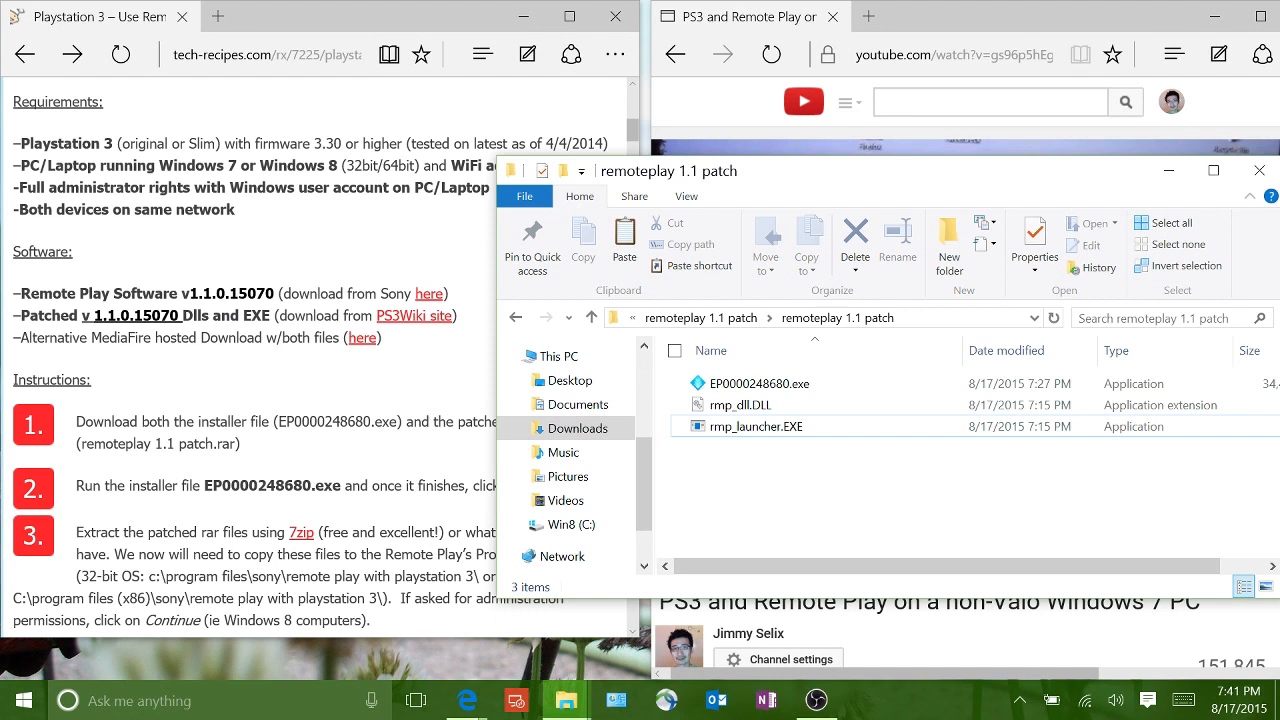
pyautogui.doubleClick(760, 384)
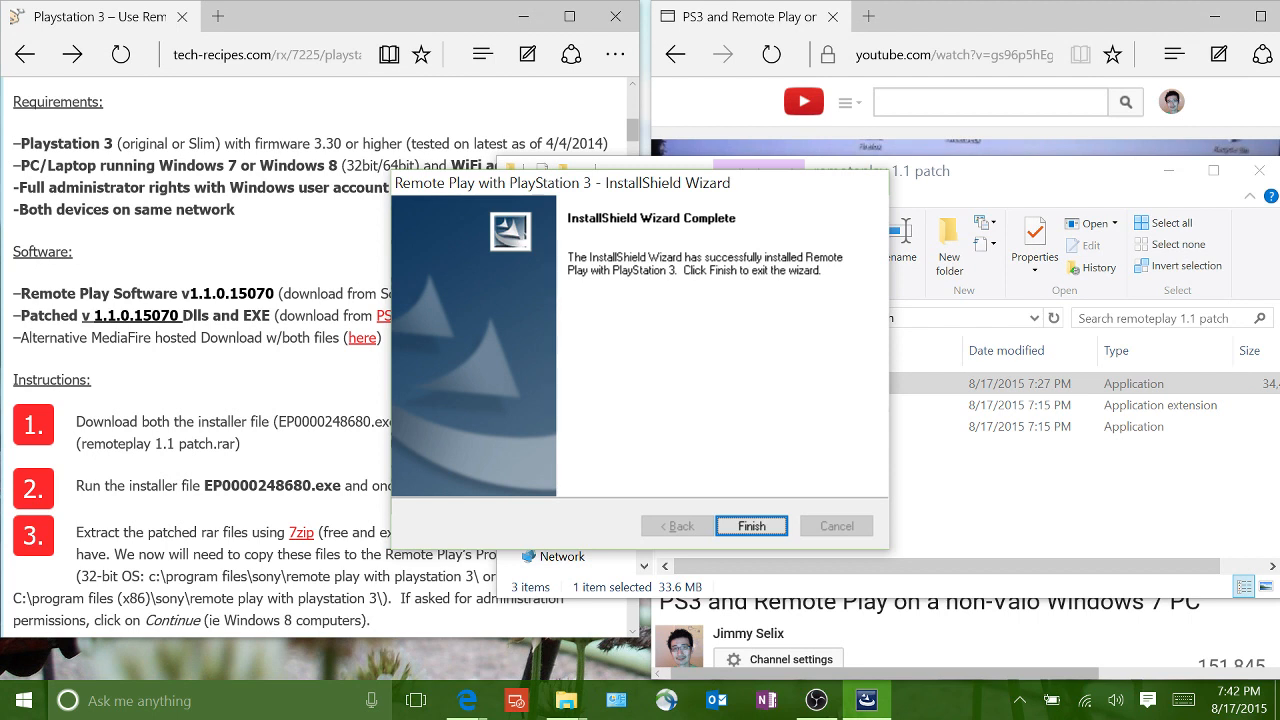
pyautogui.click(752, 526)
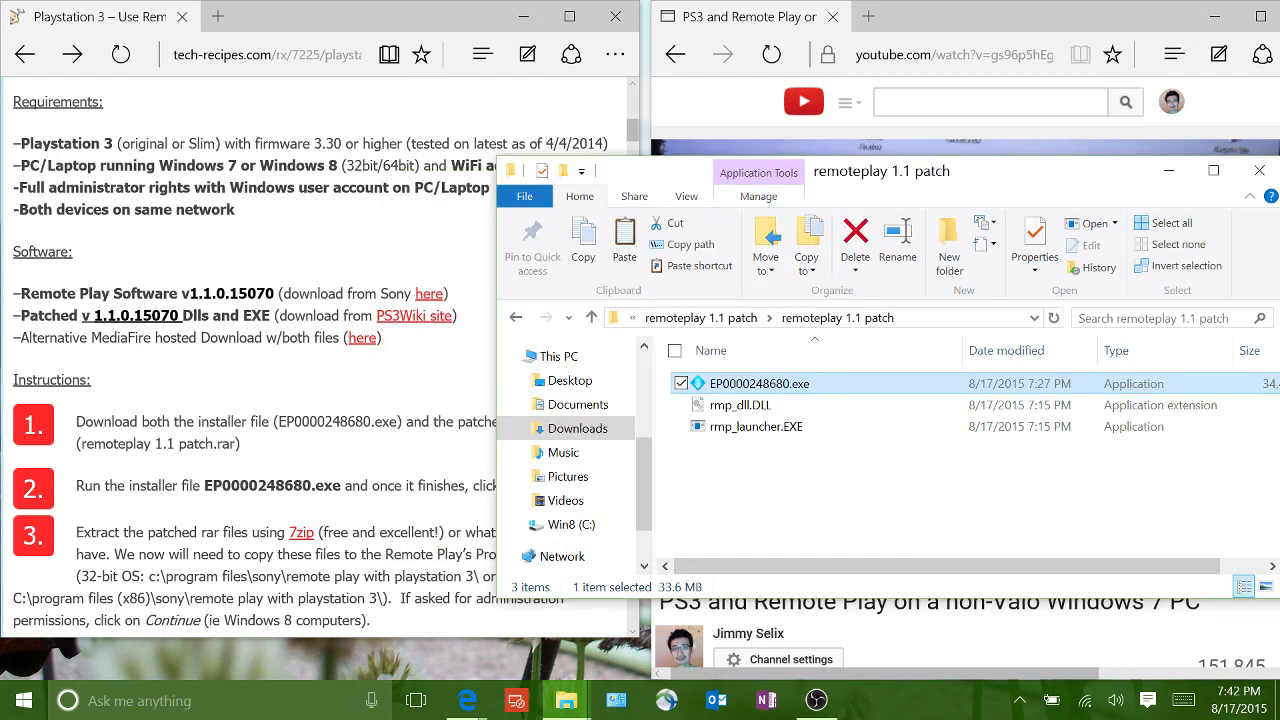
pyautogui.click(18, 700)
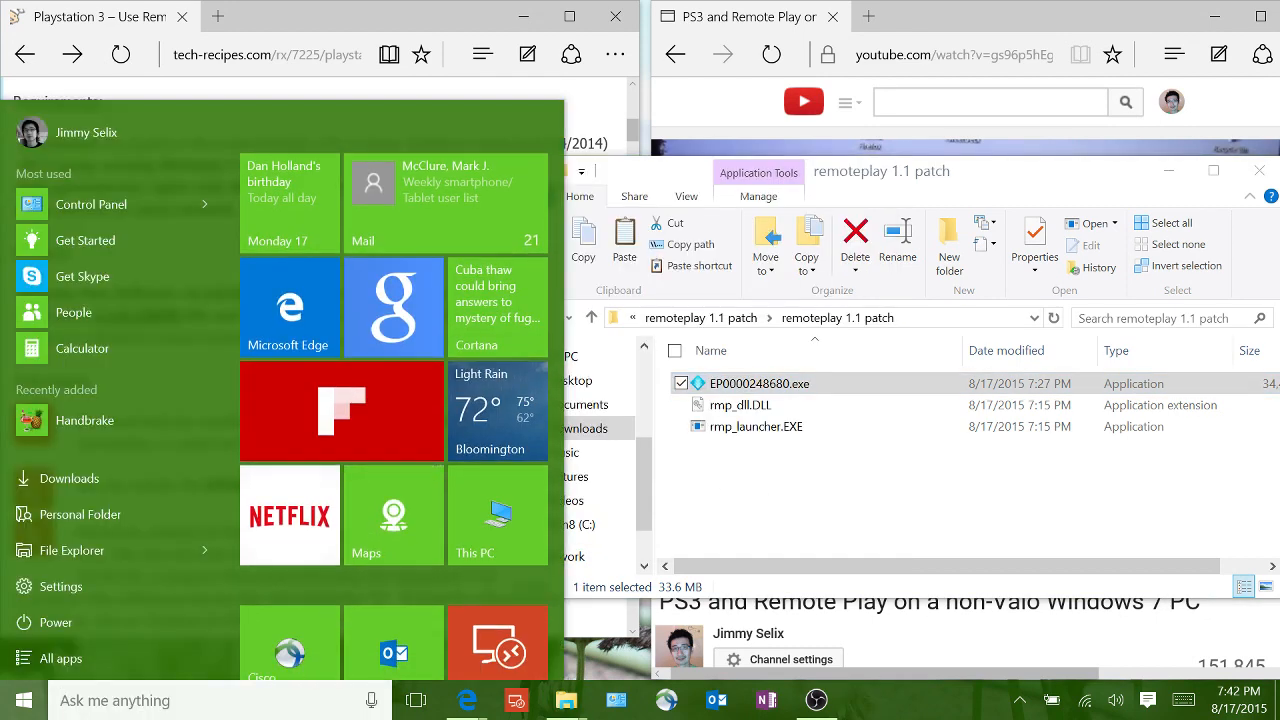
pyautogui.click(62, 658)
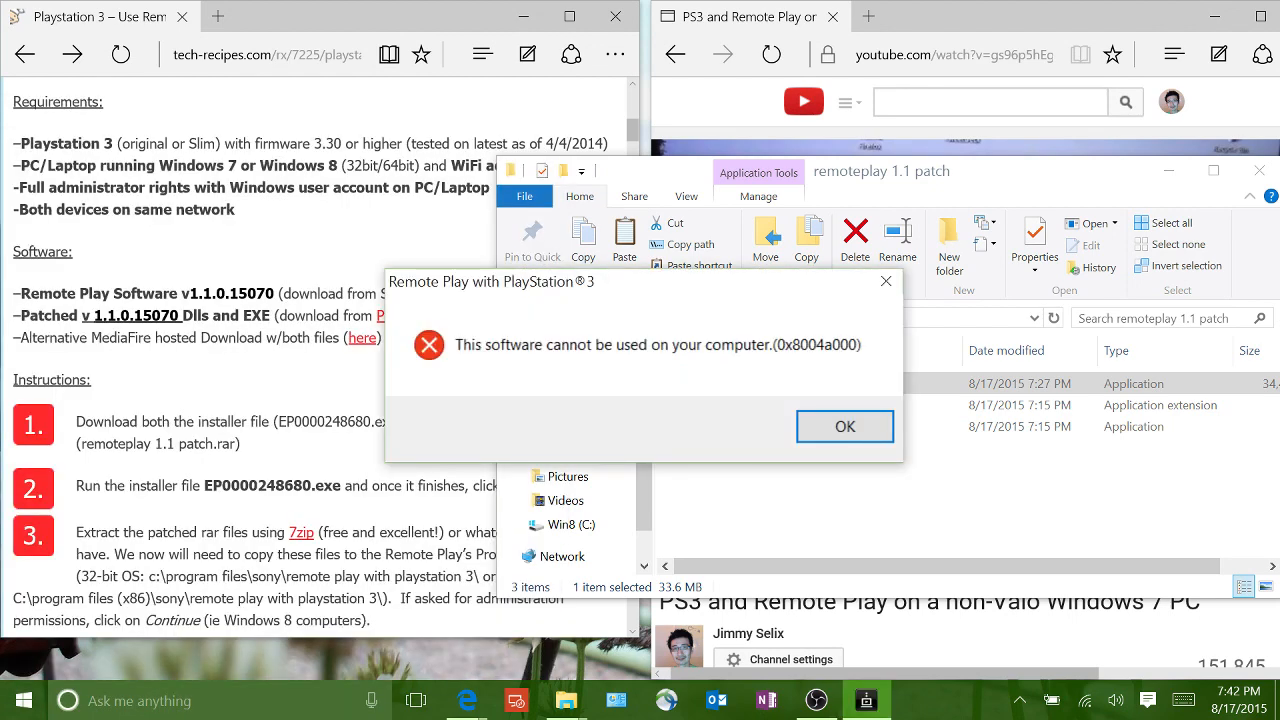
pyautogui.click(844, 426)
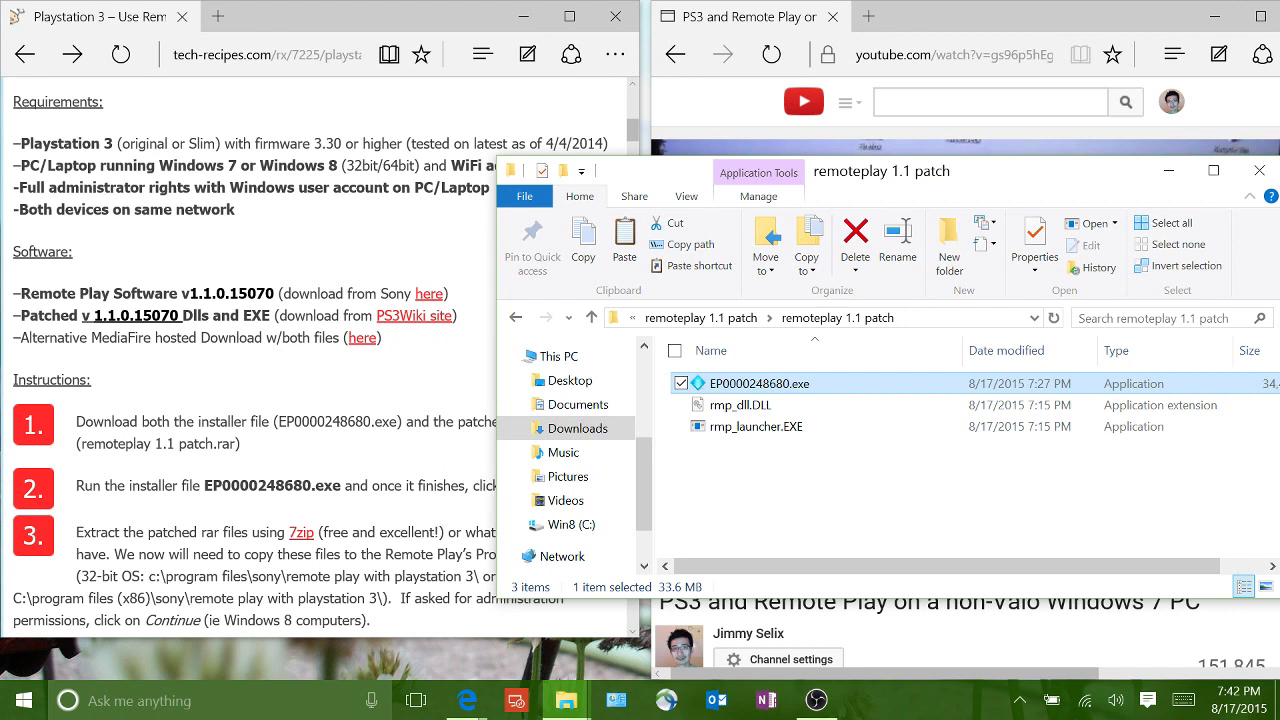
pyautogui.click(756, 426)
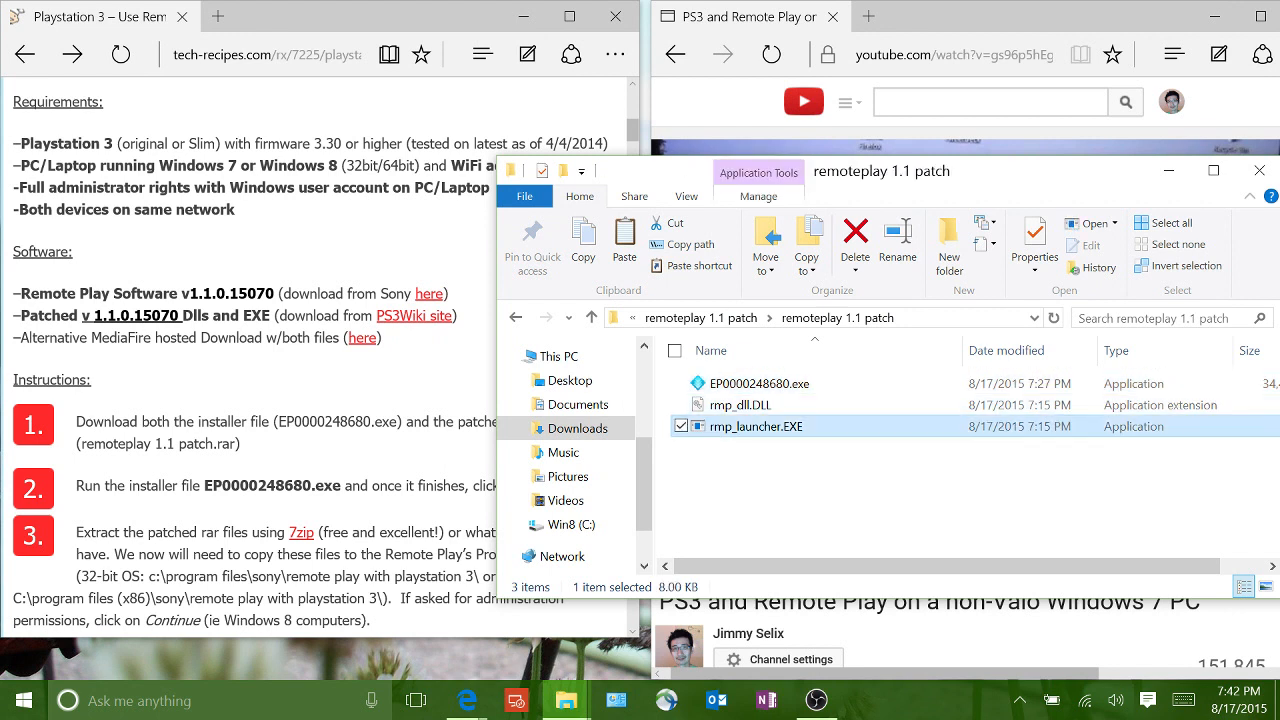
pyautogui.click(744, 404)
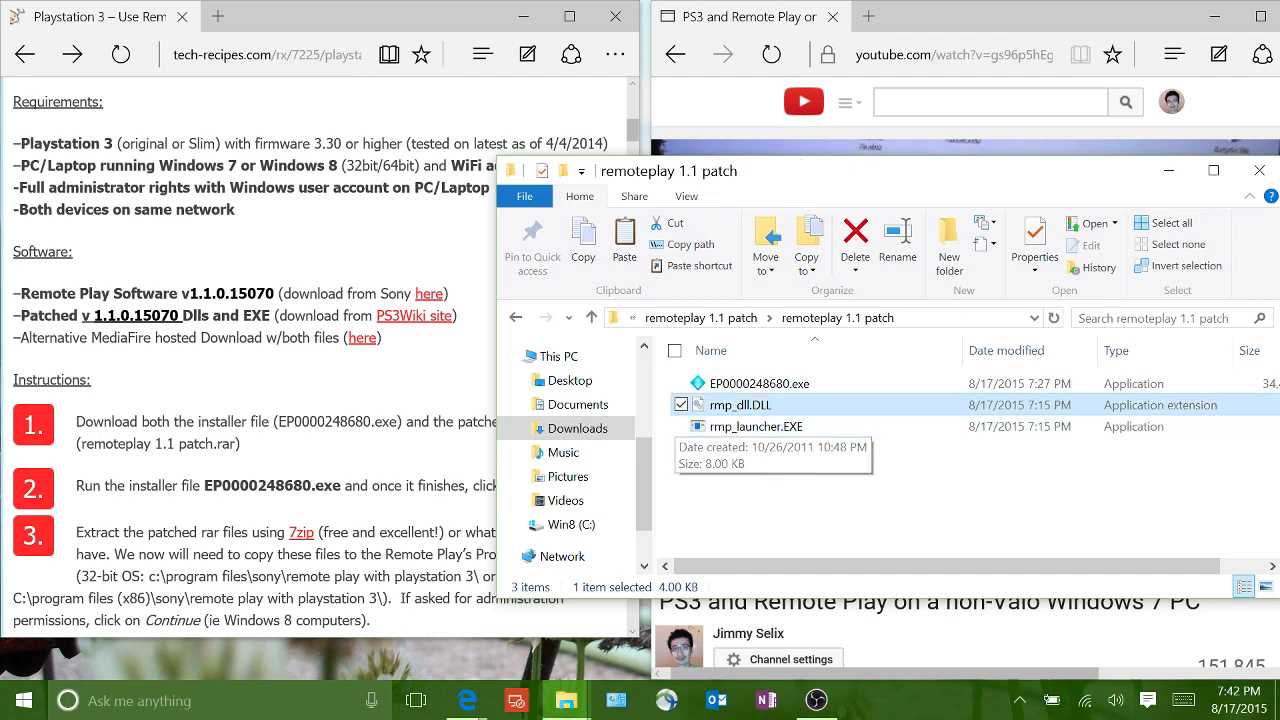
# Paste rmp_dll.DLL and rmp_launcher.EXE into the Sony Remote Play program folder with administrator permission
pyautogui.click(680, 426)
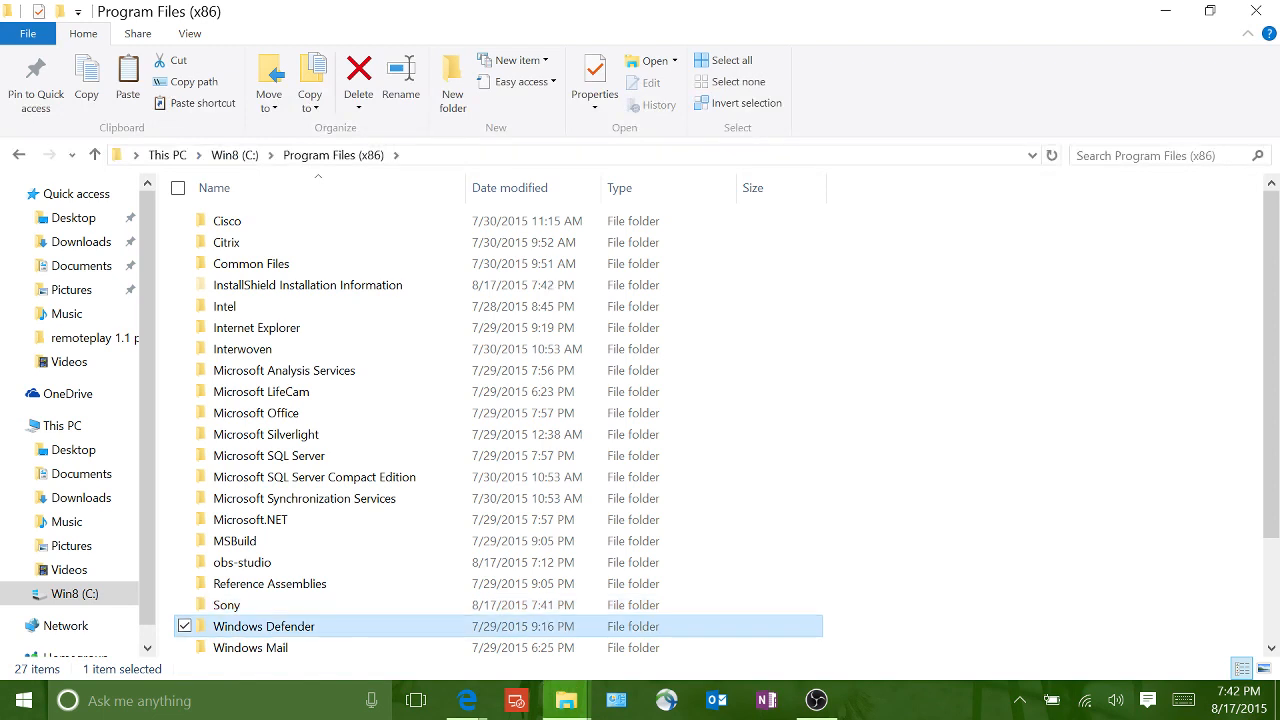
pyautogui.moveTo(264, 626)
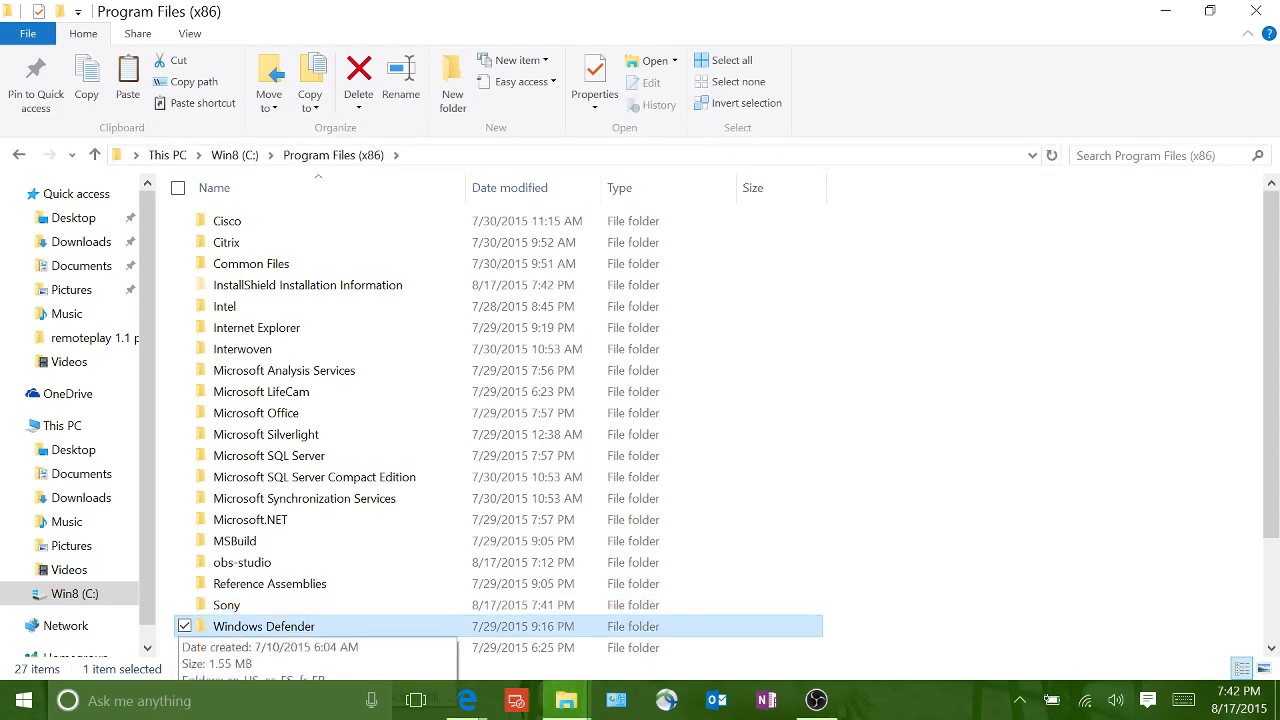
pyautogui.doubleClick(226, 604)
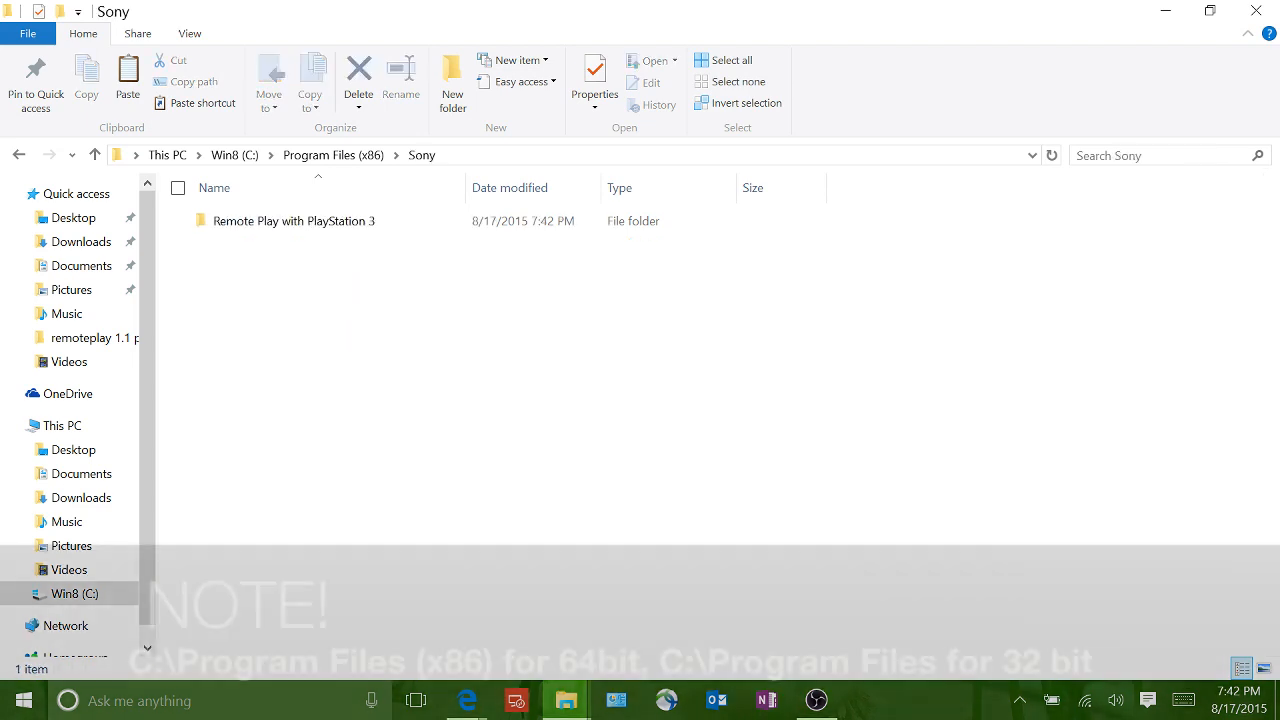
pyautogui.doubleClick(294, 220)
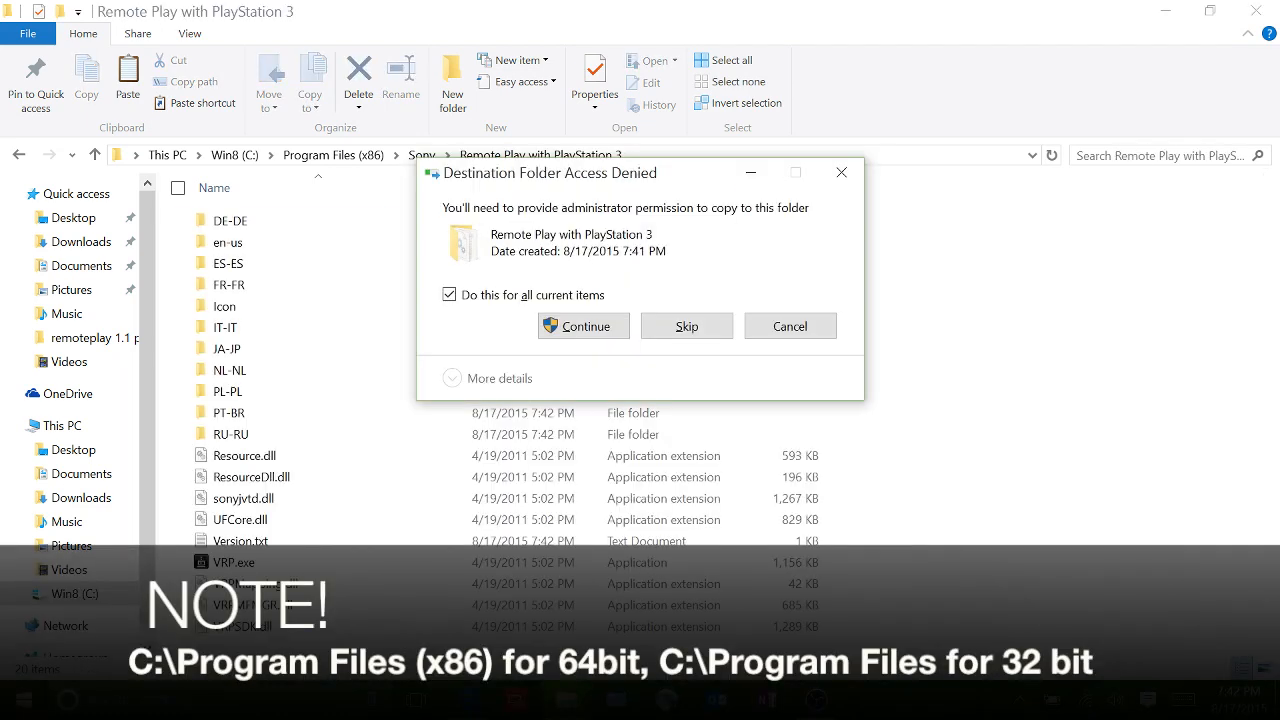
pyautogui.click(584, 326)
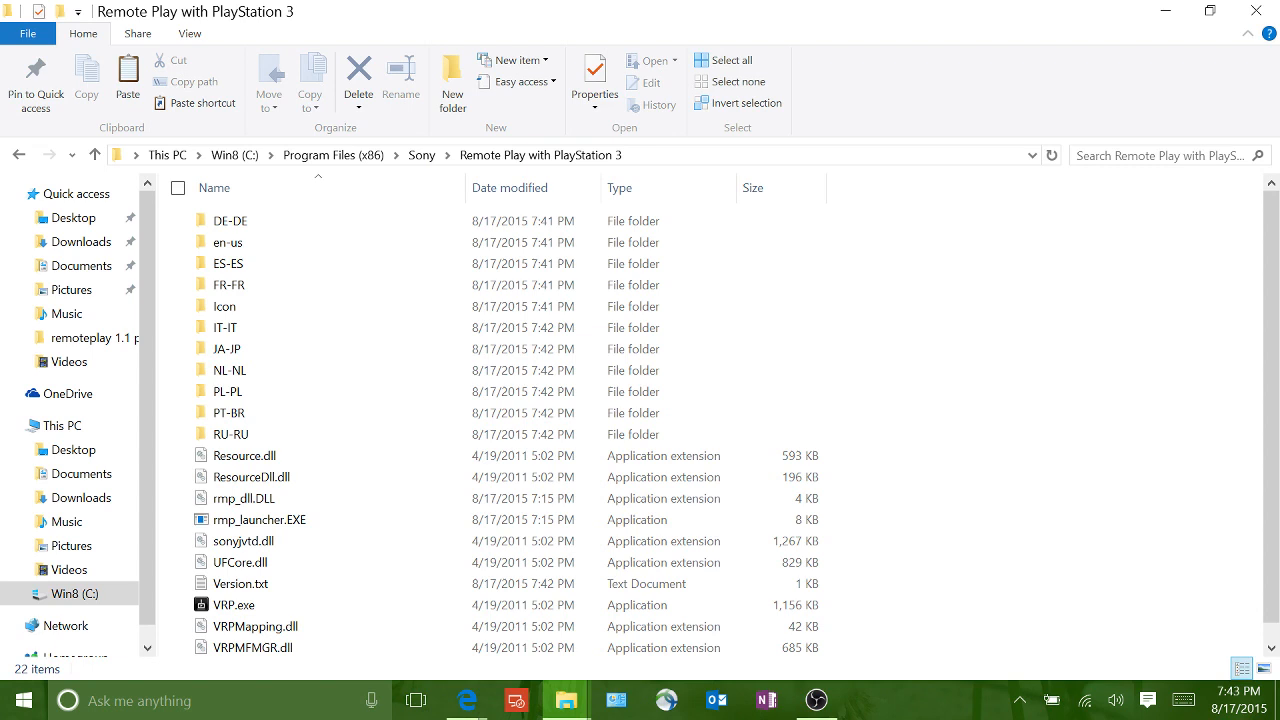
# Launch Remote Play via rmp_launcher.EXE and advance setup past the intro, keeping the nickname
pyautogui.click(234, 604)
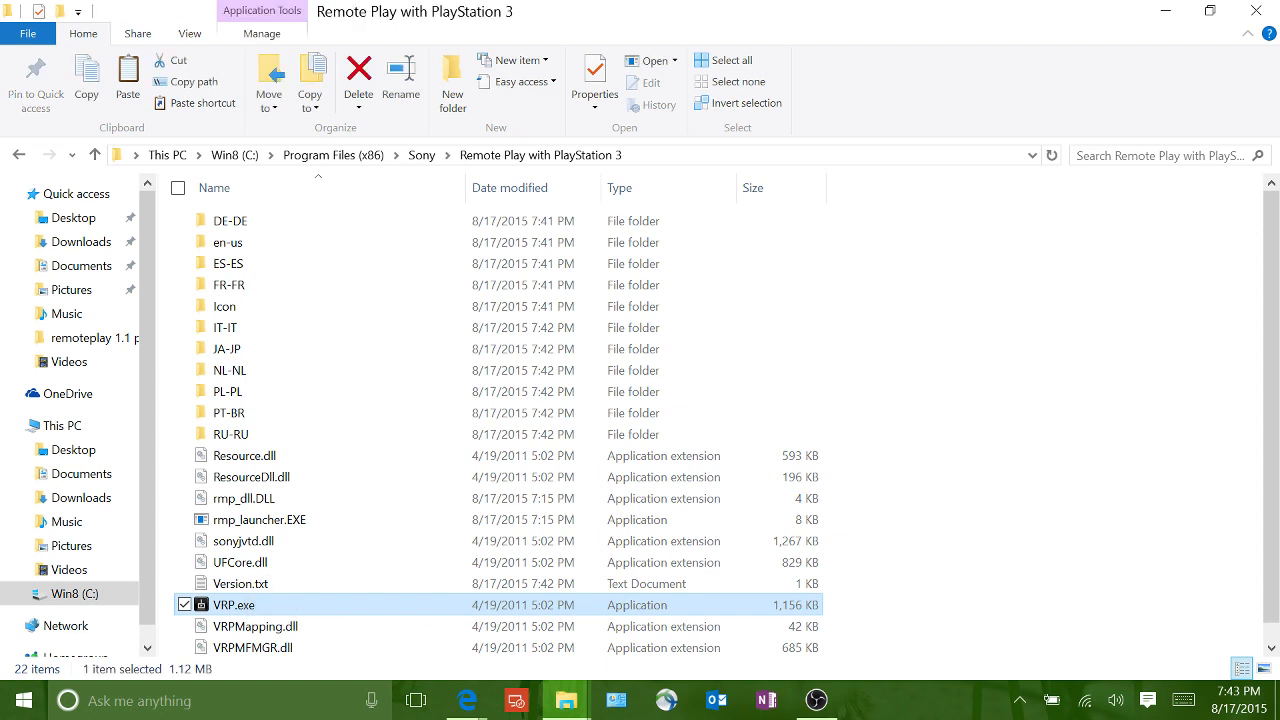
pyautogui.click(260, 520)
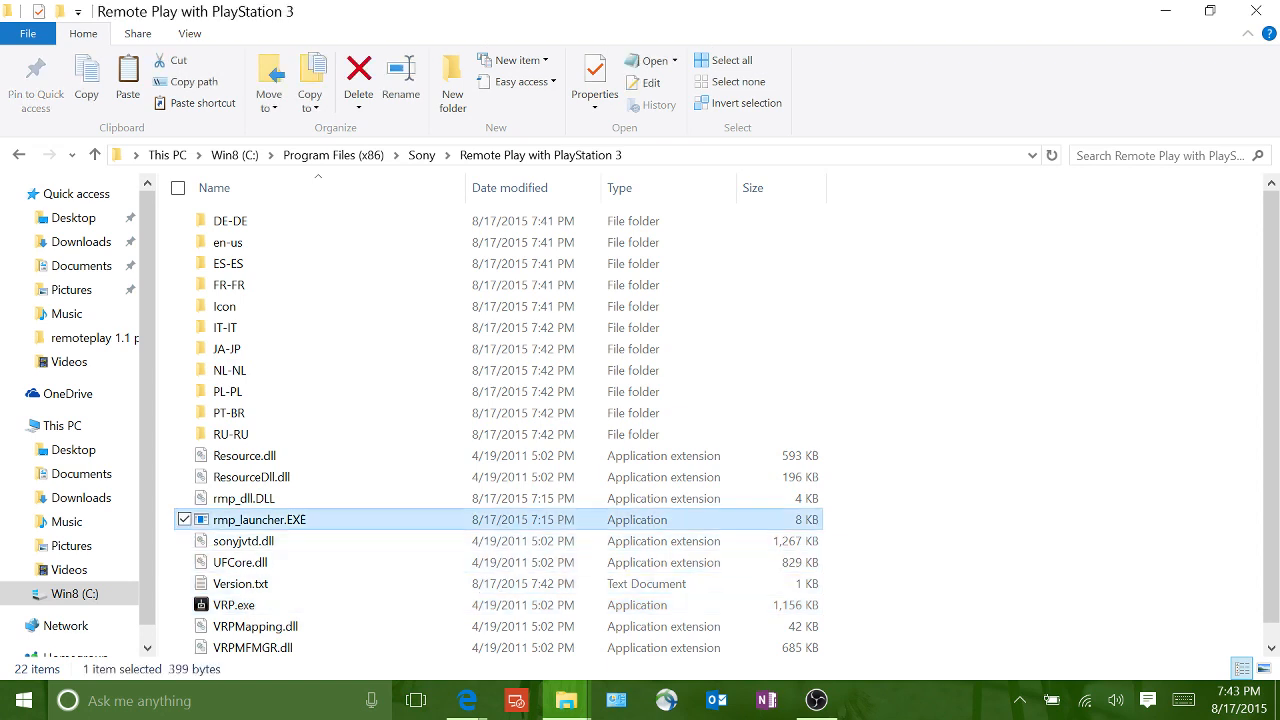
pyautogui.click(260, 520)
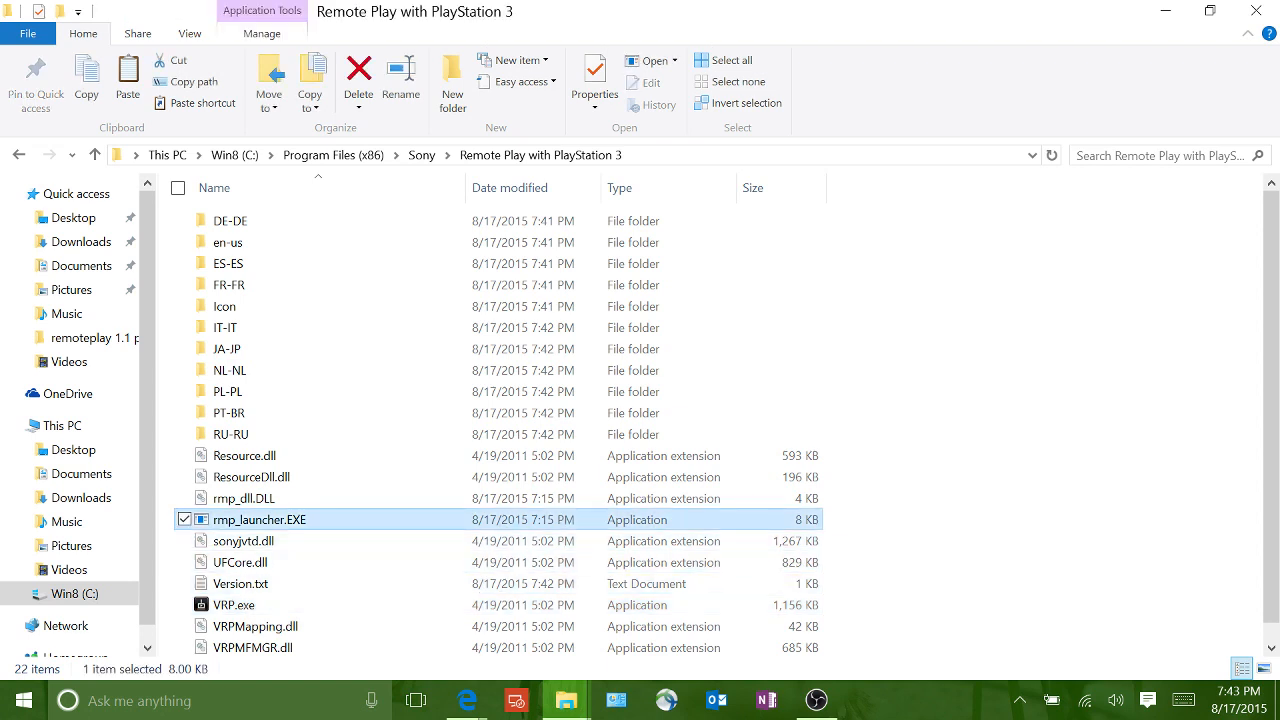
pyautogui.moveTo(260, 520)
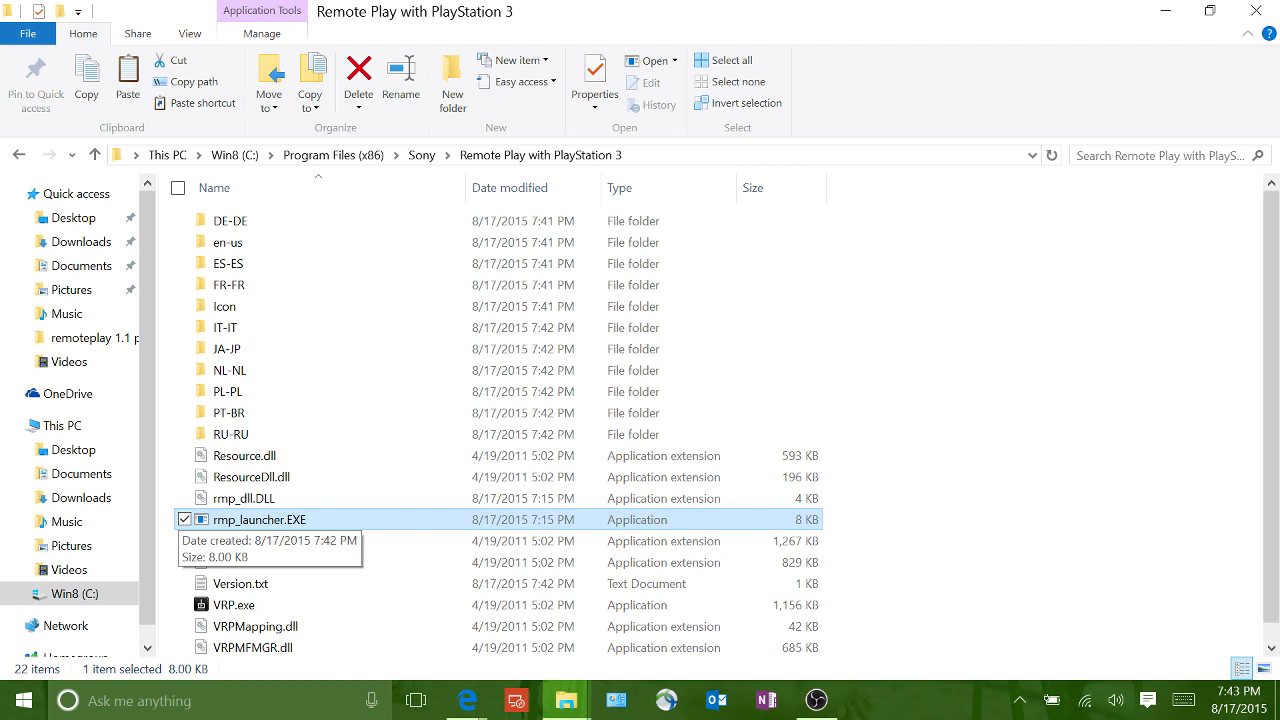
pyautogui.doubleClick(260, 520)
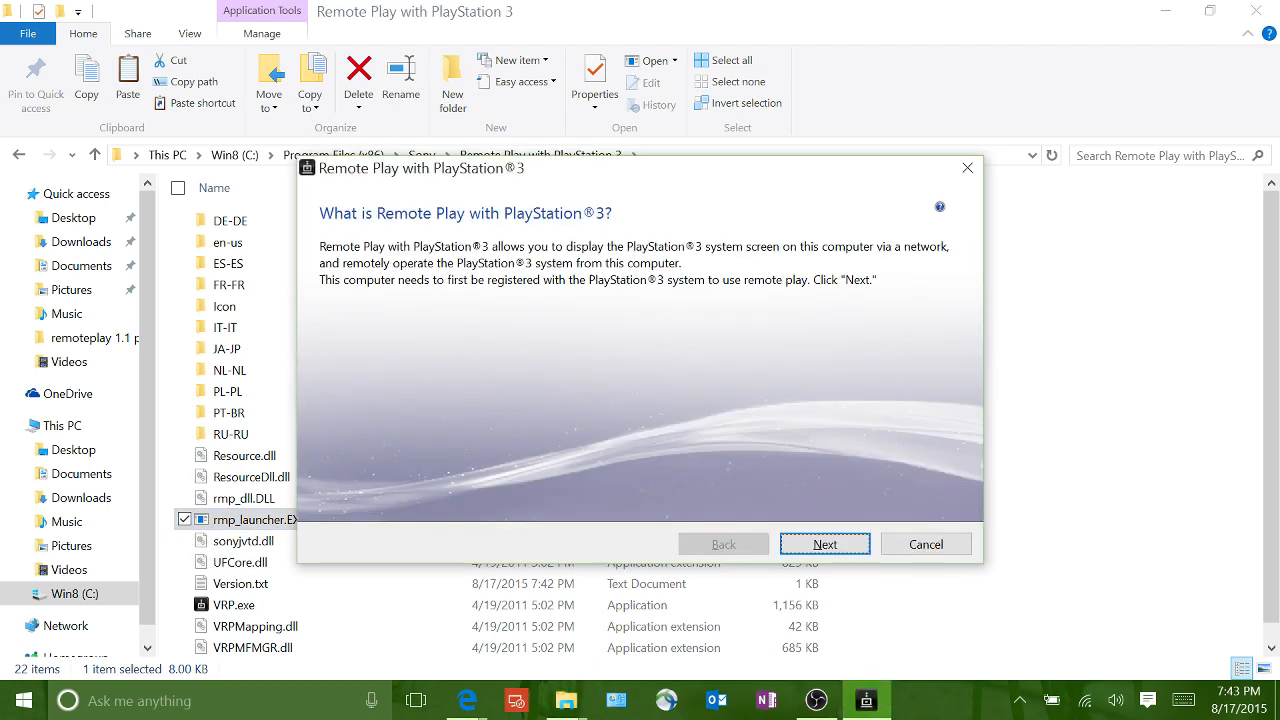
pyautogui.click(824, 544)
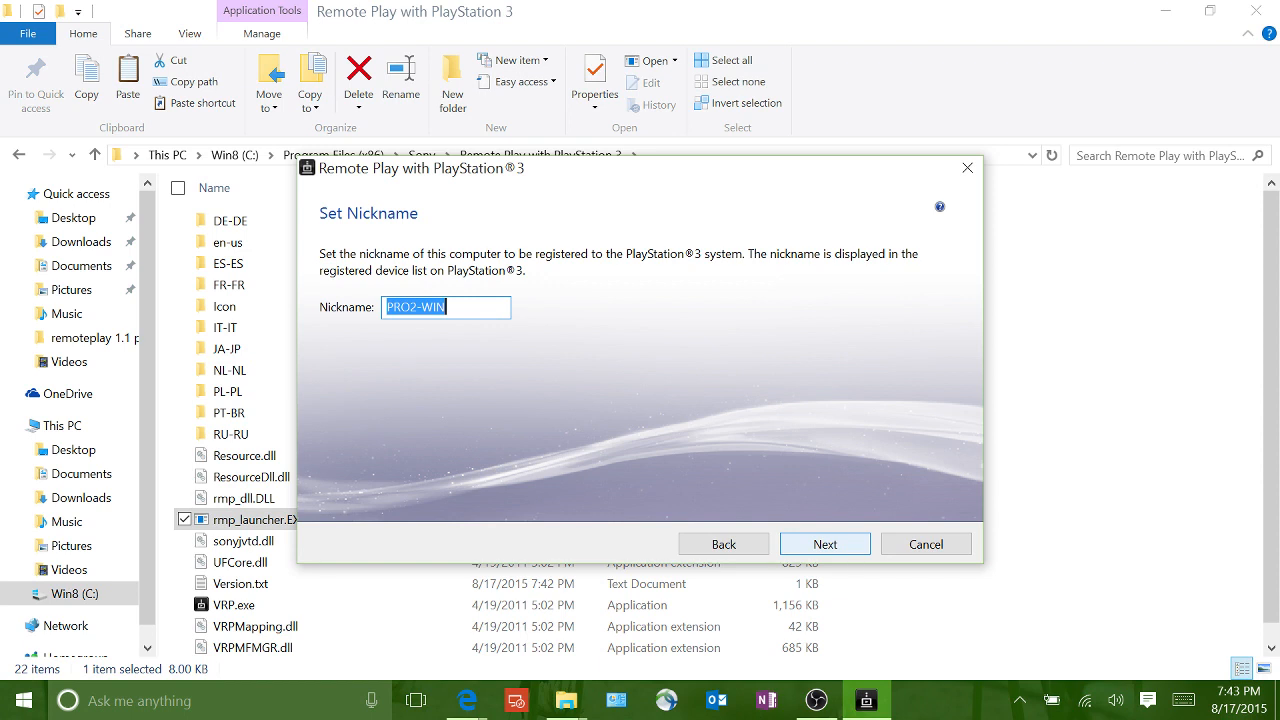
pyautogui.click(824, 544)
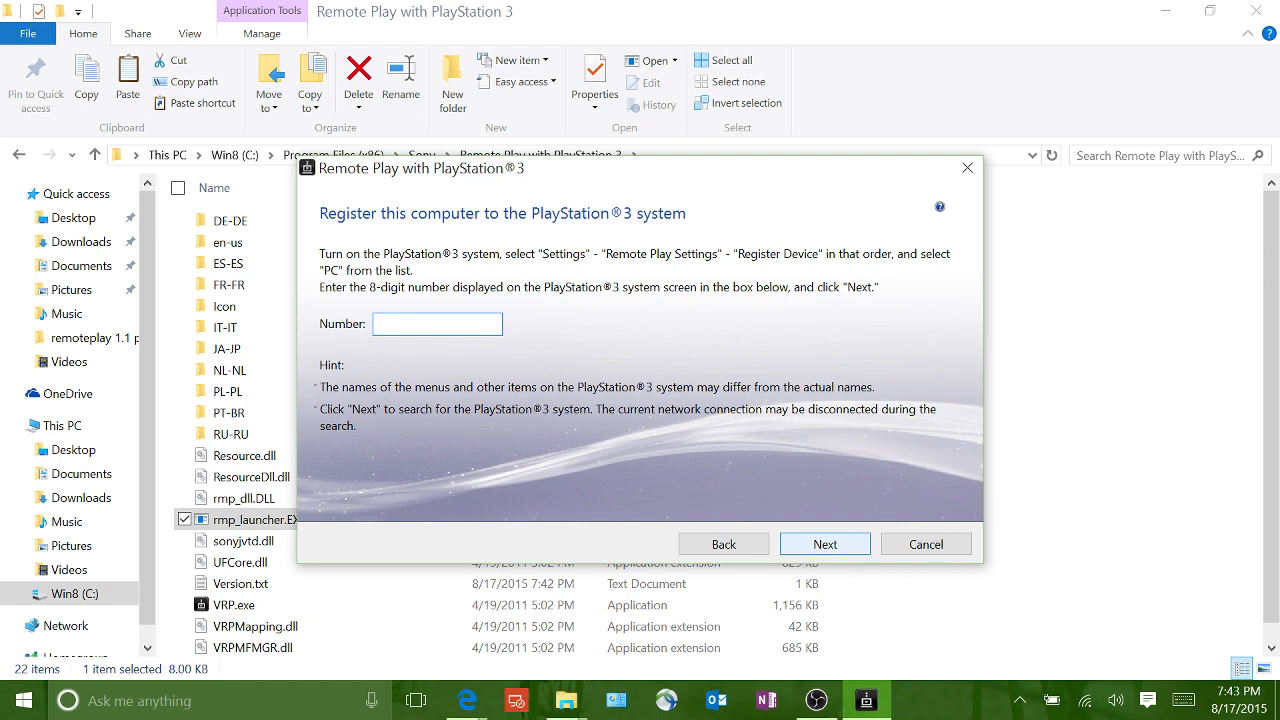
# Register this computer with the PS3 using the number 13793579
pyautogui.click(436, 324)
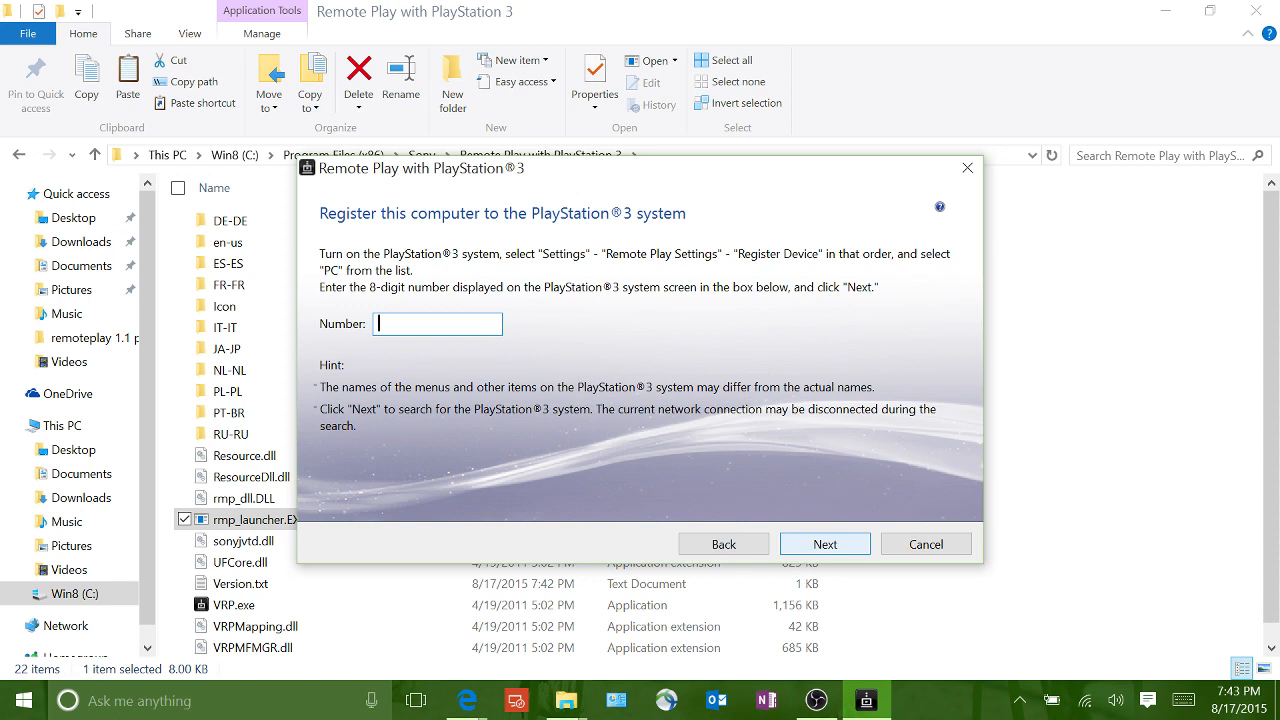
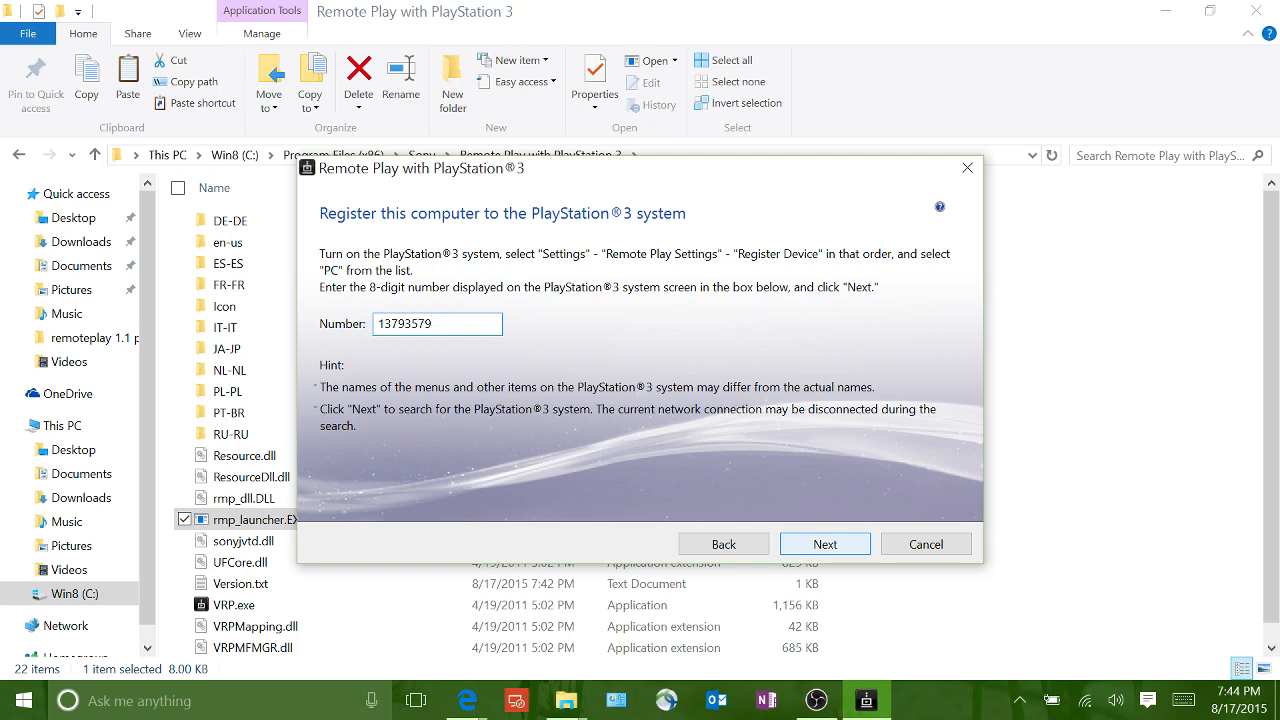
pyautogui.click(824, 544)
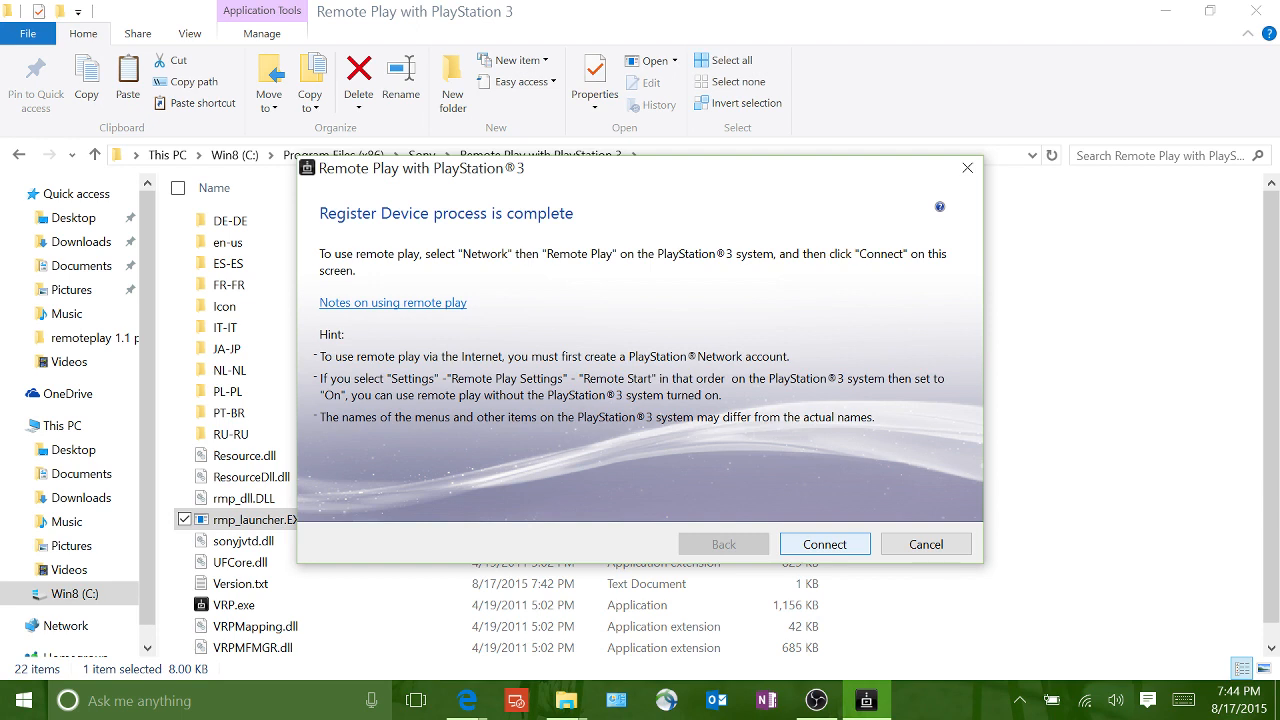
# Connect to the registered PS3, view the session, then quit Remote Play
pyautogui.click(824, 544)
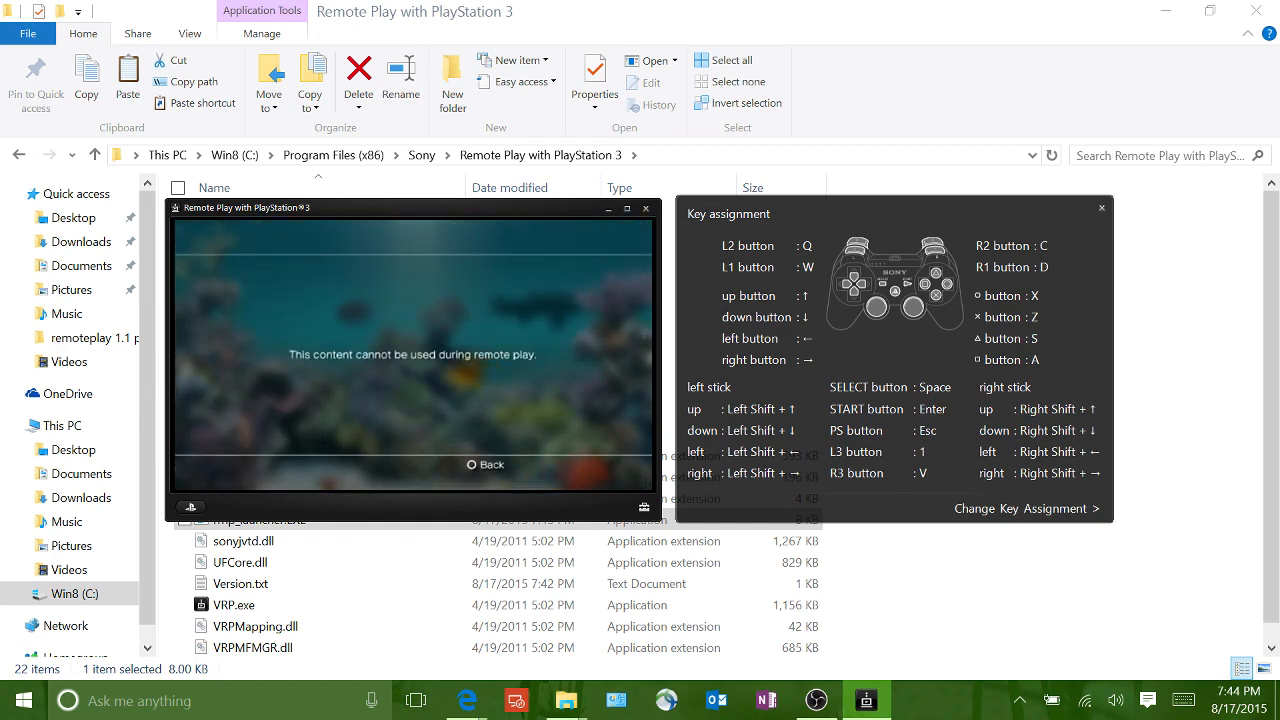
pyautogui.click(484, 464)
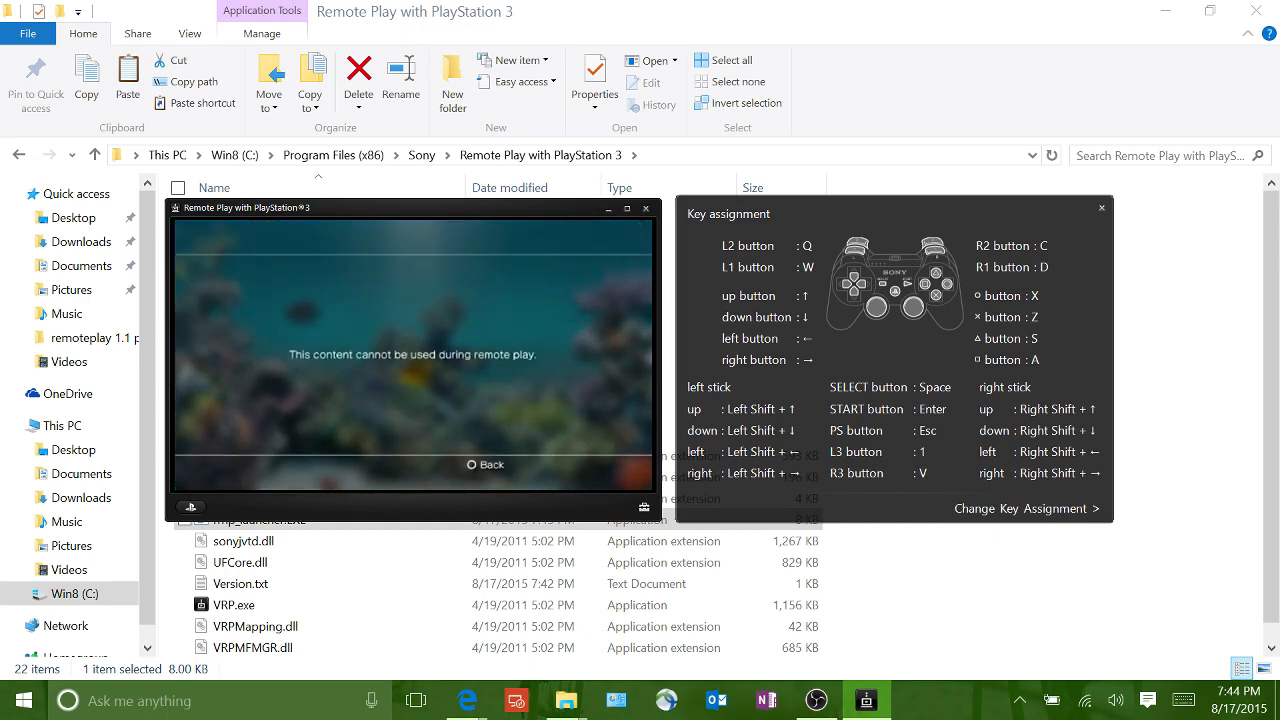
pyautogui.click(484, 464)
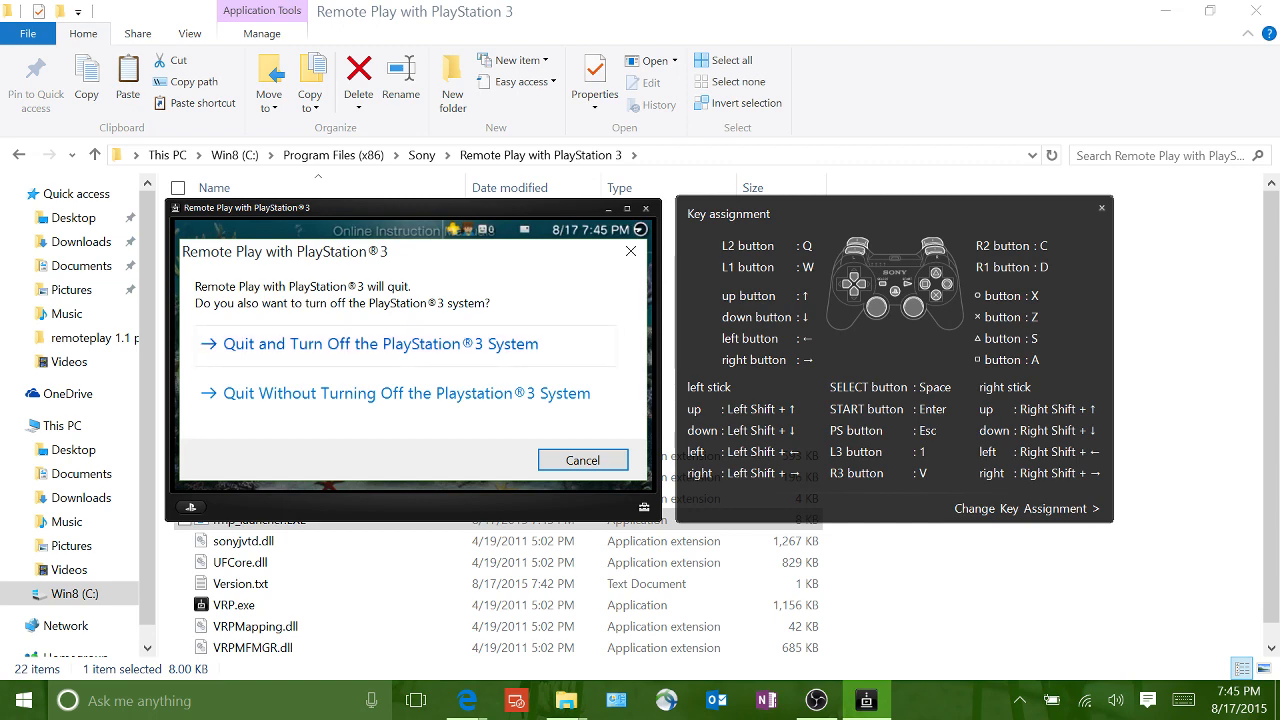
pyautogui.click(380, 344)
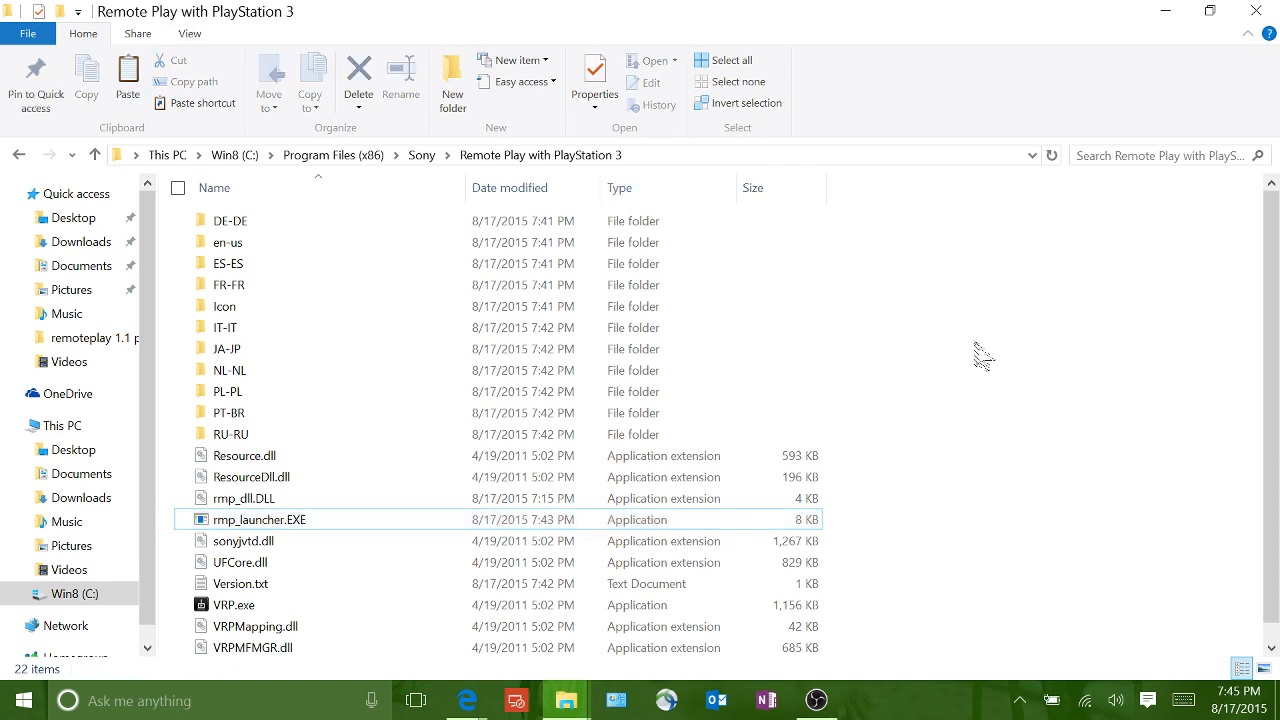
pyautogui.click(24, 700)
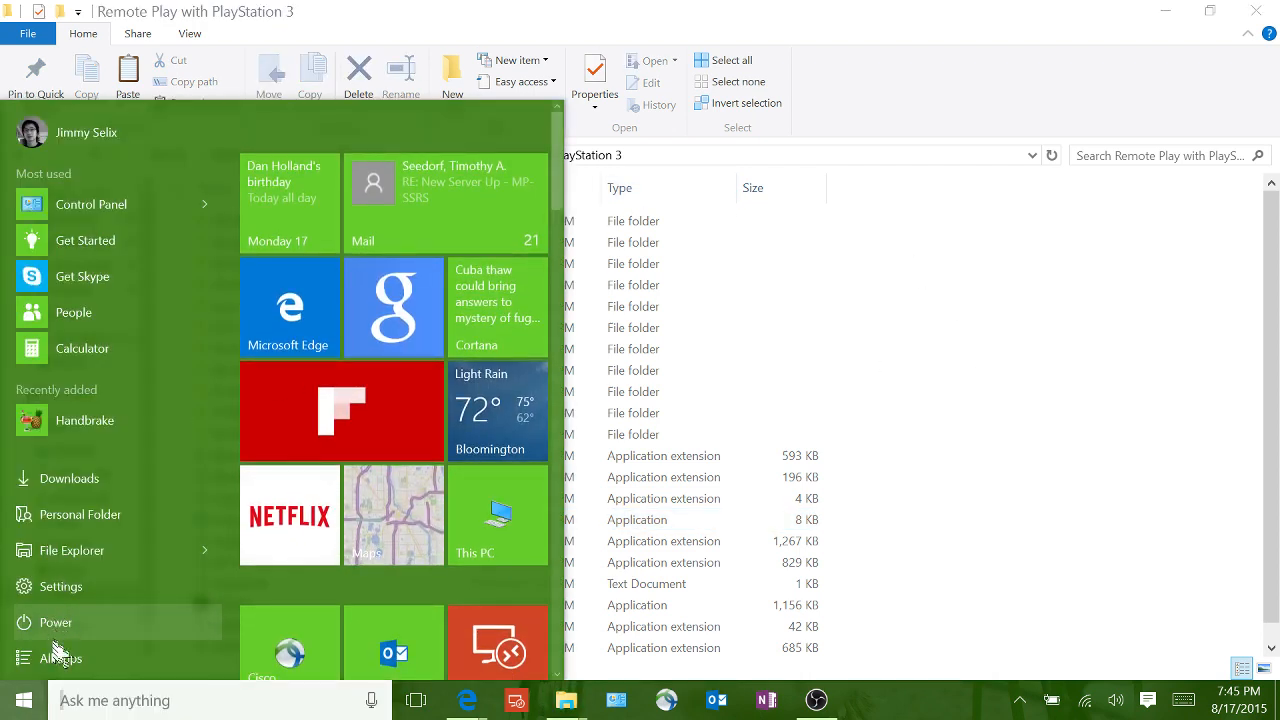
pyautogui.click(74, 656)
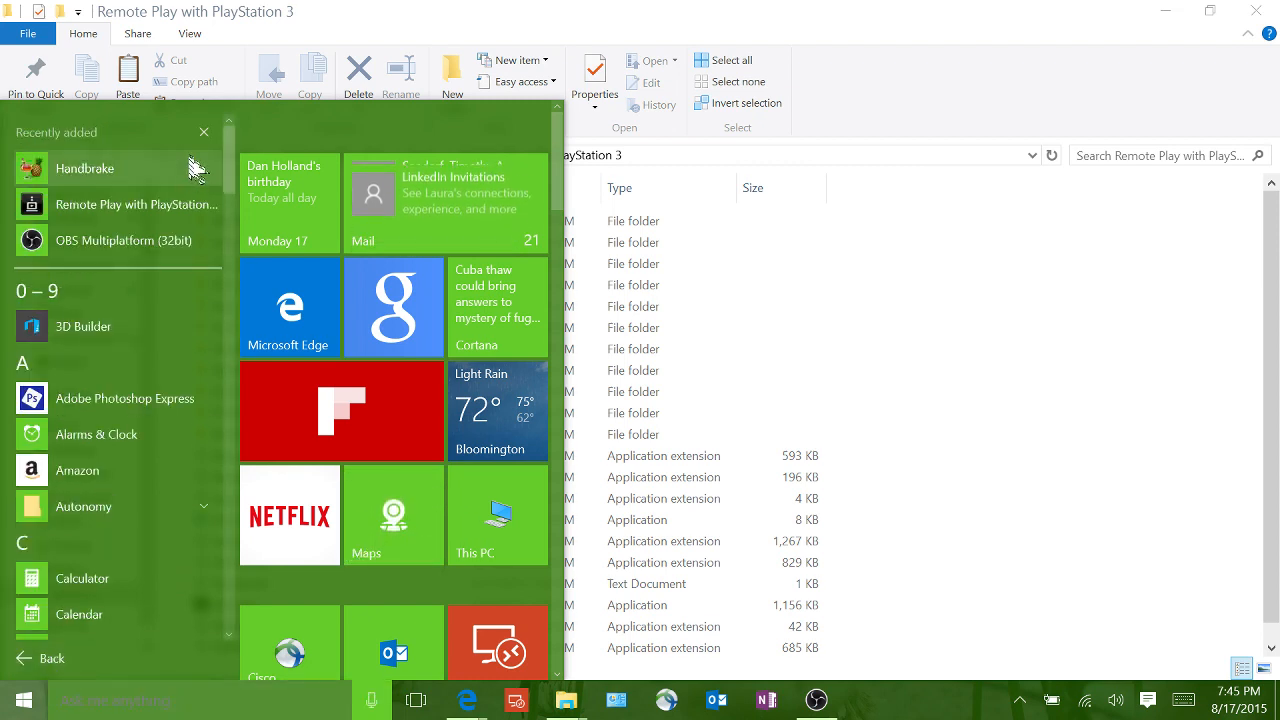
pyautogui.rightClick(136, 204)
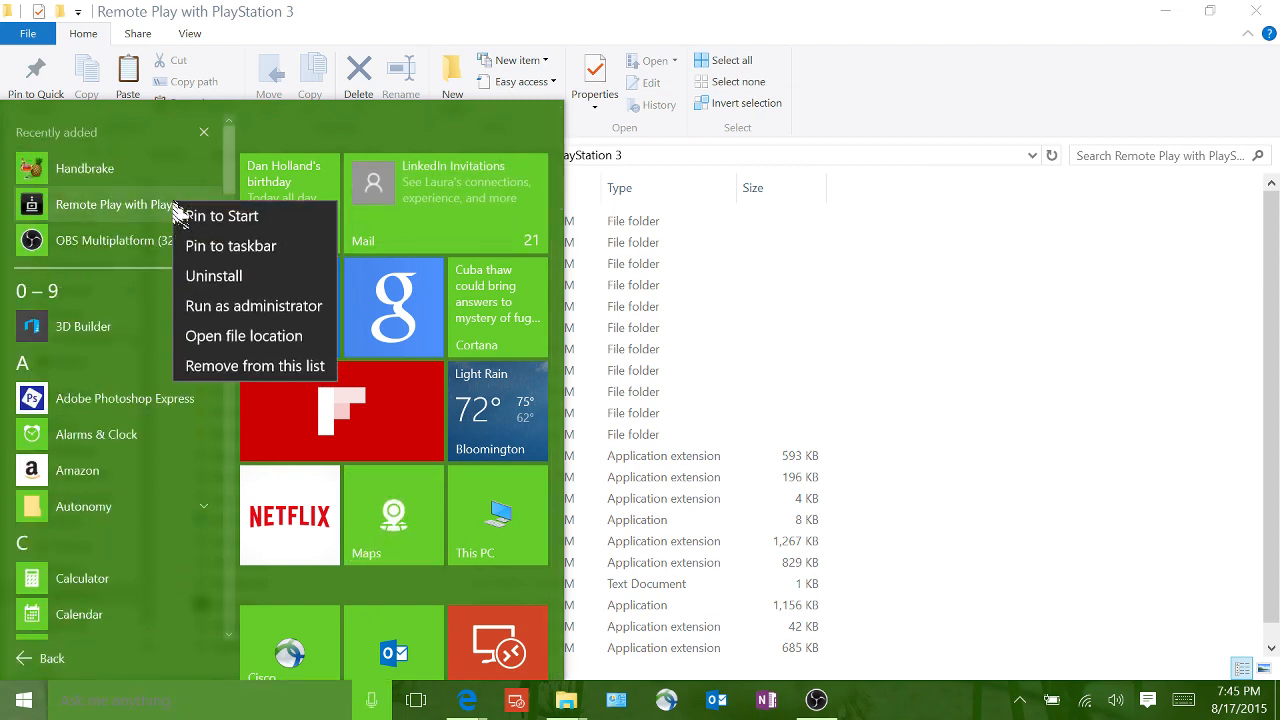
pyautogui.click(244, 336)
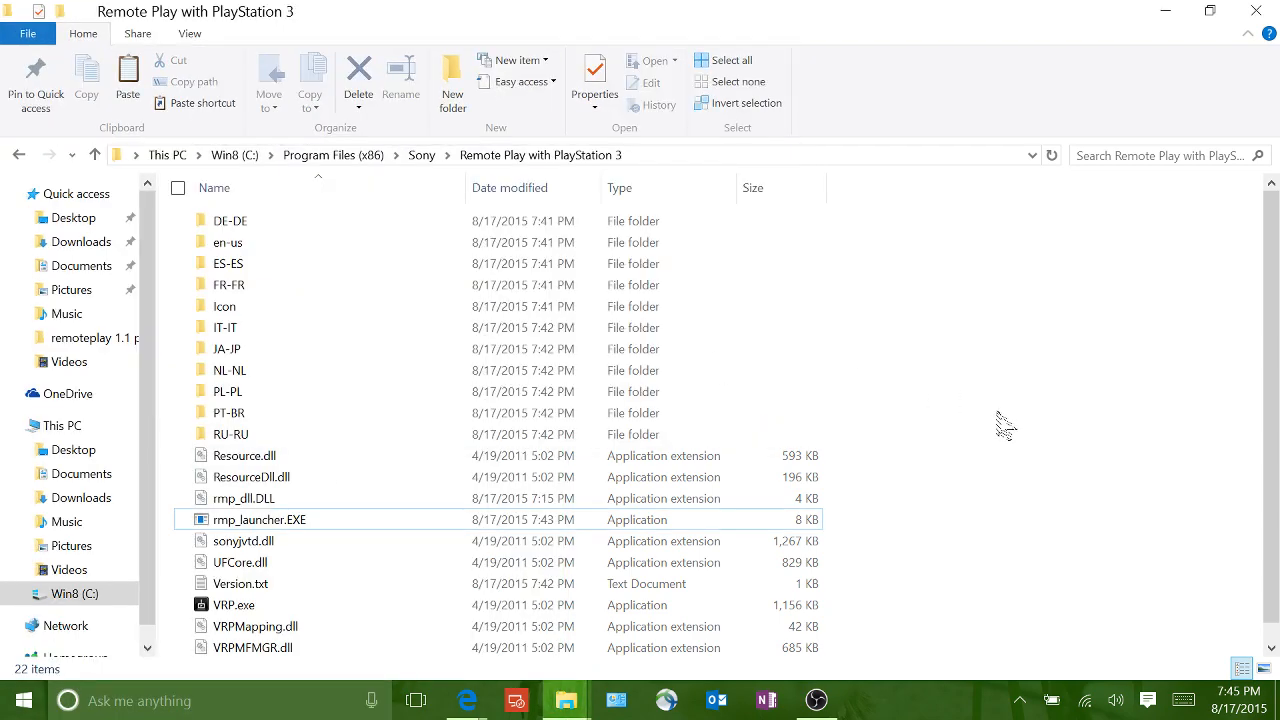
# Select rmp_launcher.EXE in the Remote Play folder and bring up its options
pyautogui.click(260, 520)
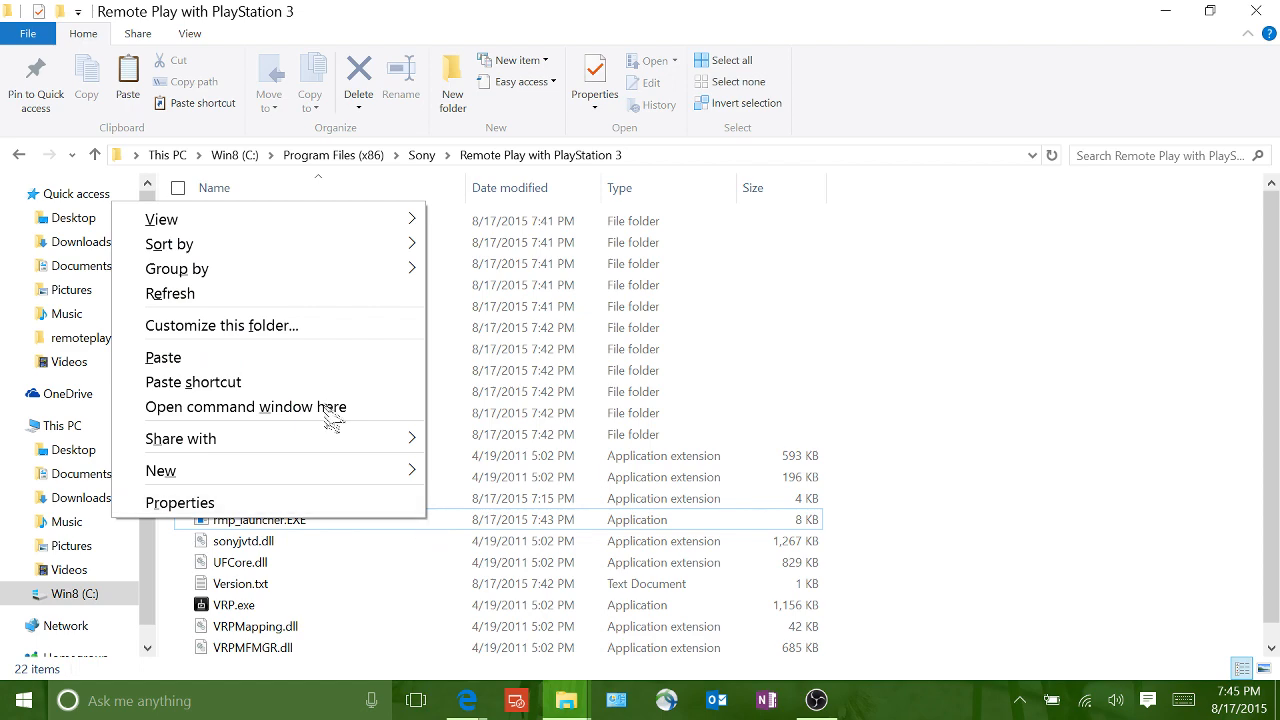
pyautogui.moveTo(288, 356)
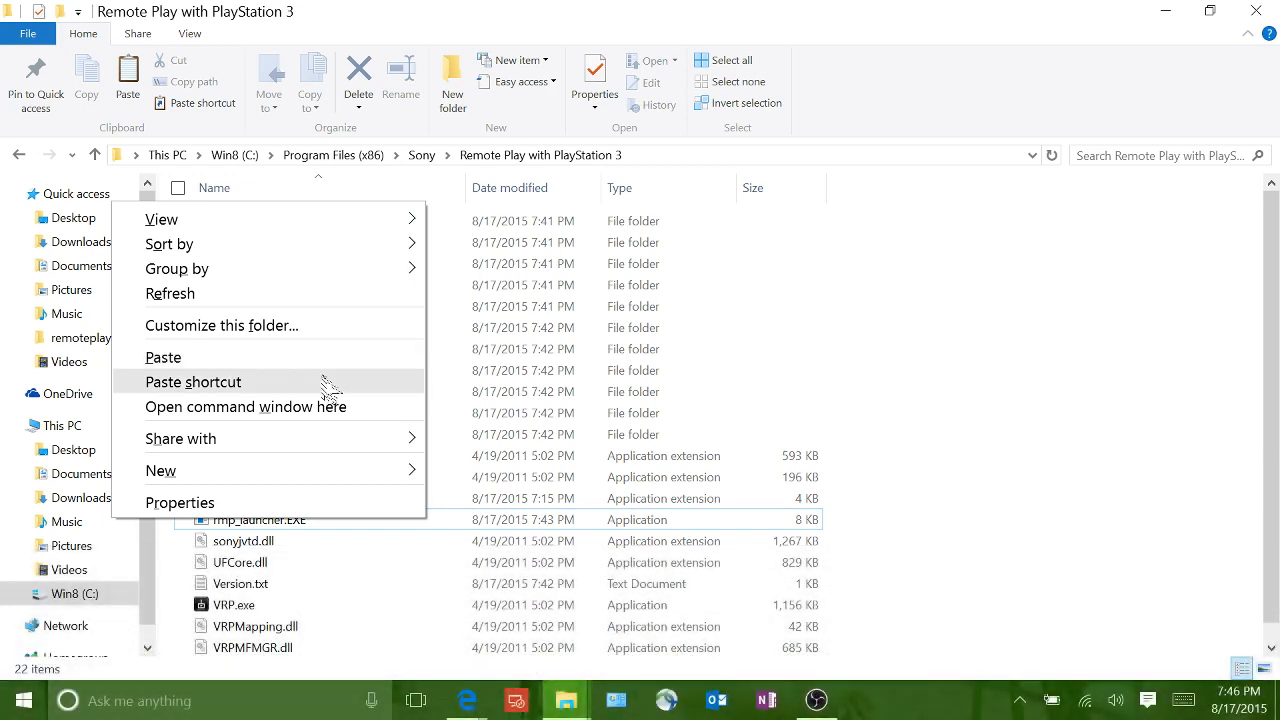
pyautogui.click(260, 520)
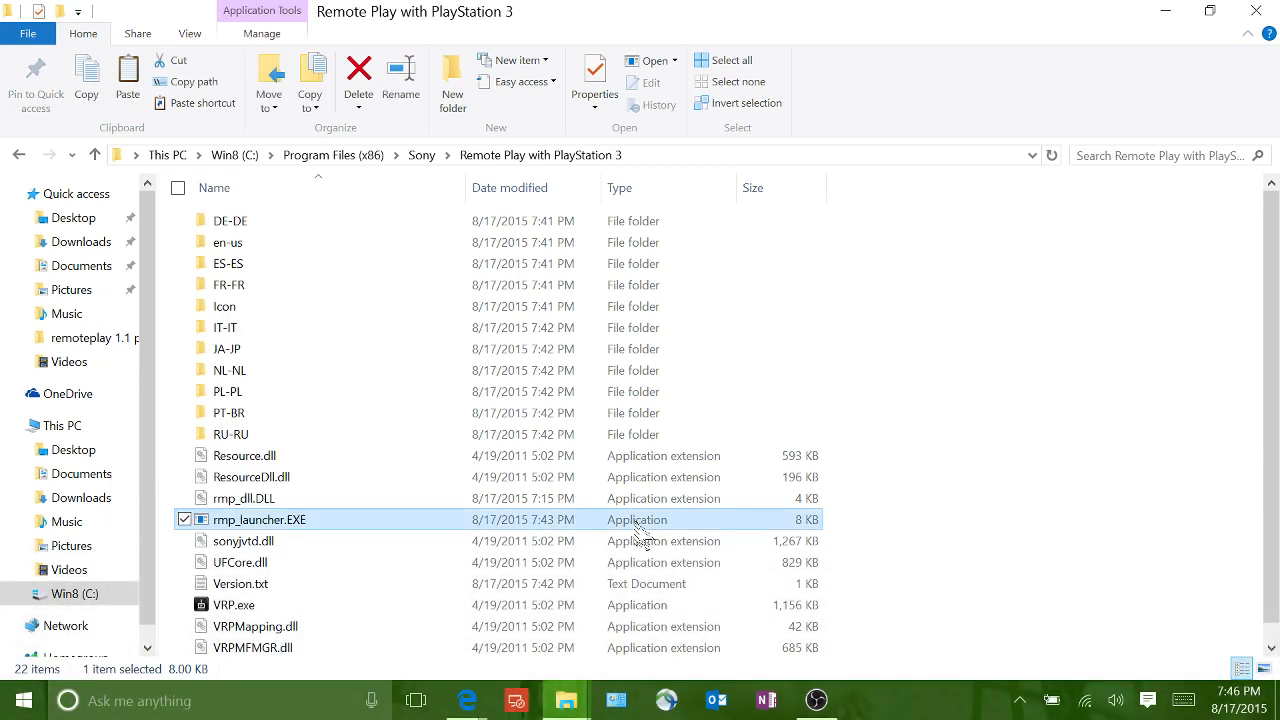
pyautogui.rightClick(260, 520)
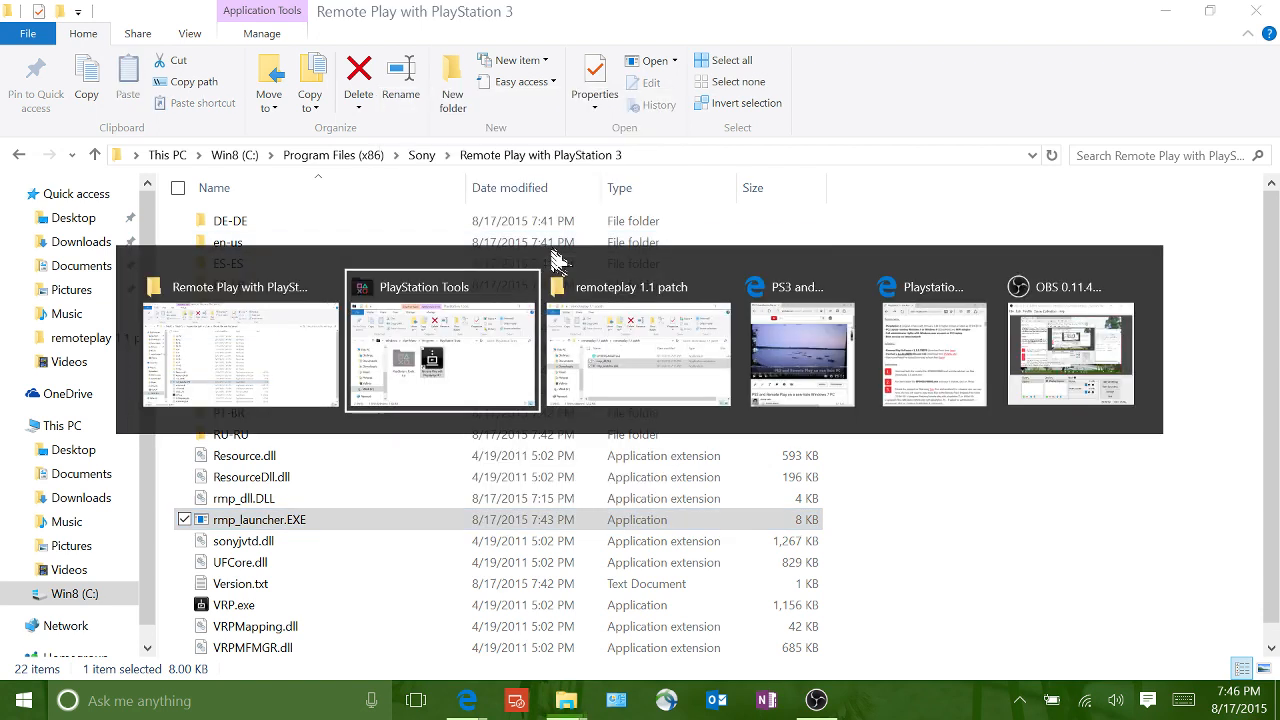
# Locate the Remote Play shortcut's file in the PlayStation Tools Start-menu folder and bring up its options
pyautogui.click(440, 340)
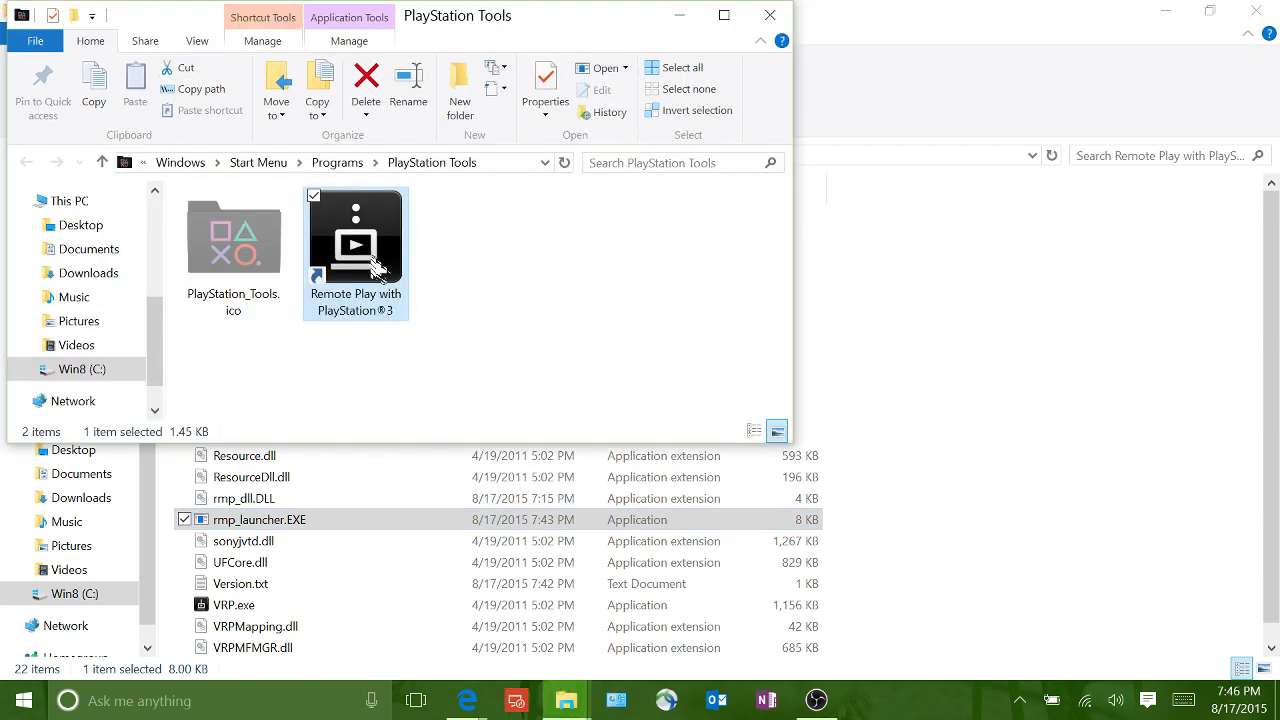
pyautogui.click(16, 700)
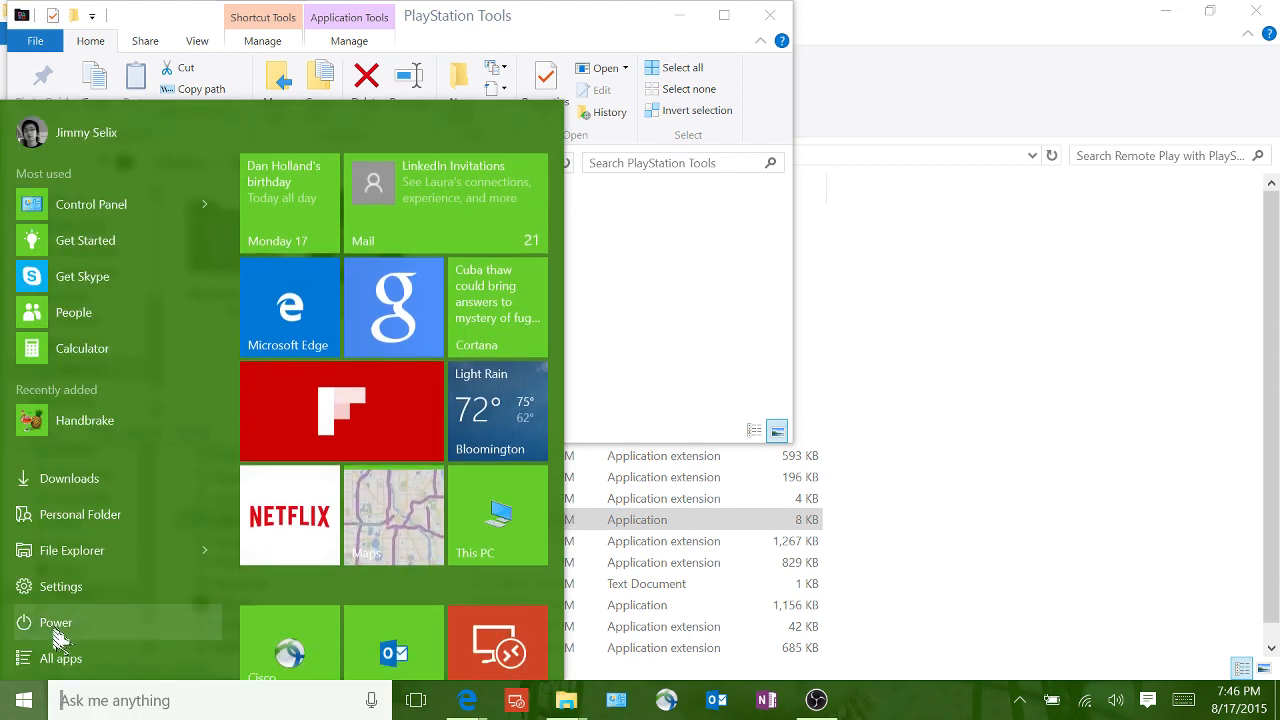
pyautogui.click(62, 656)
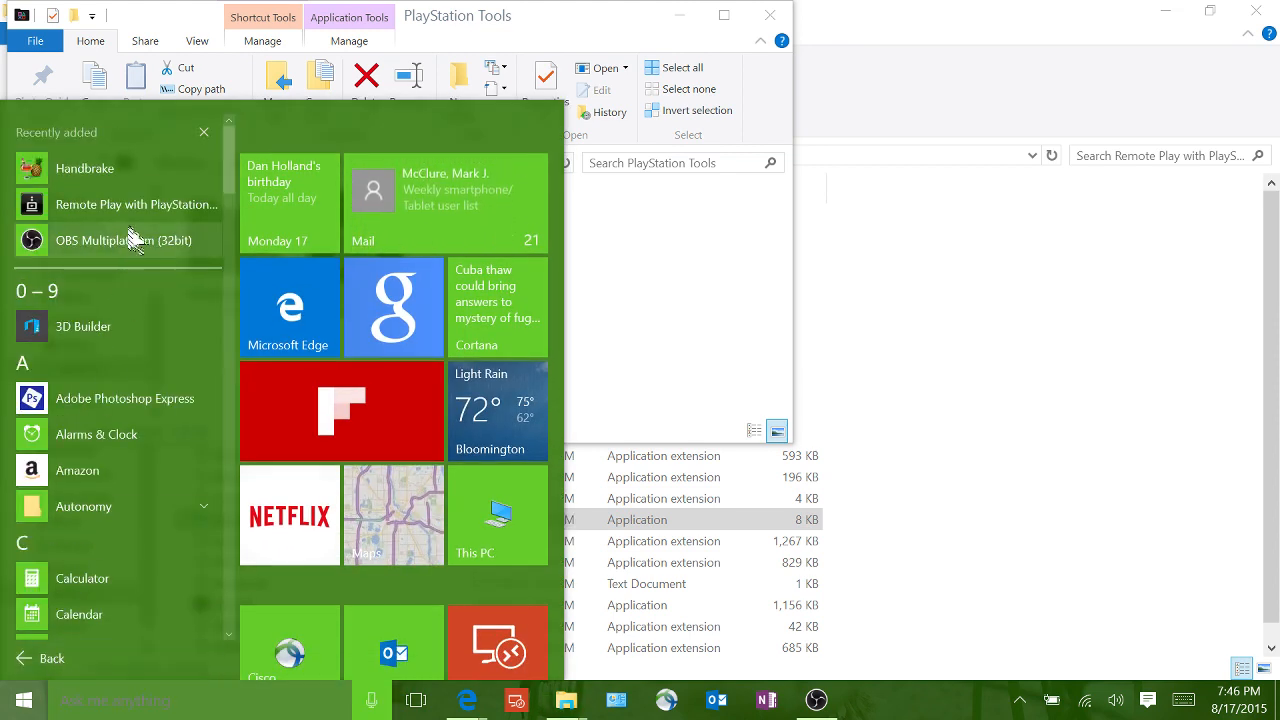
pyautogui.rightClick(104, 240)
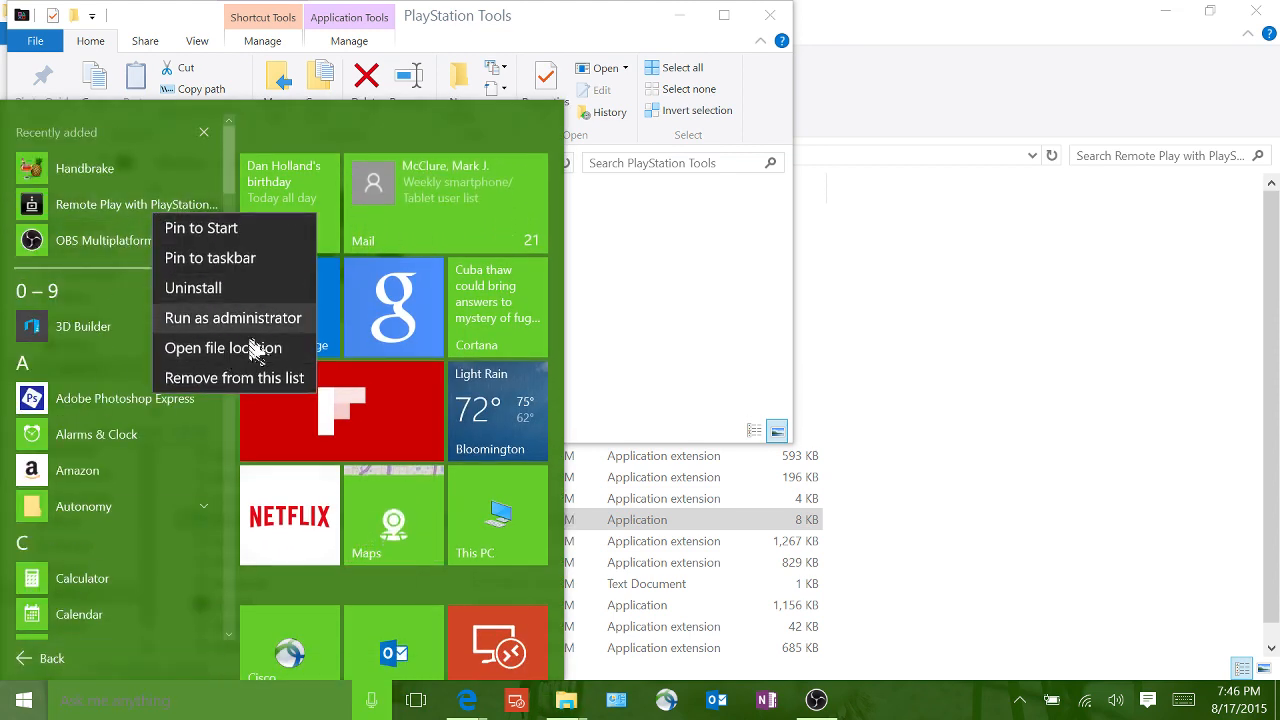
pyautogui.click(220, 348)
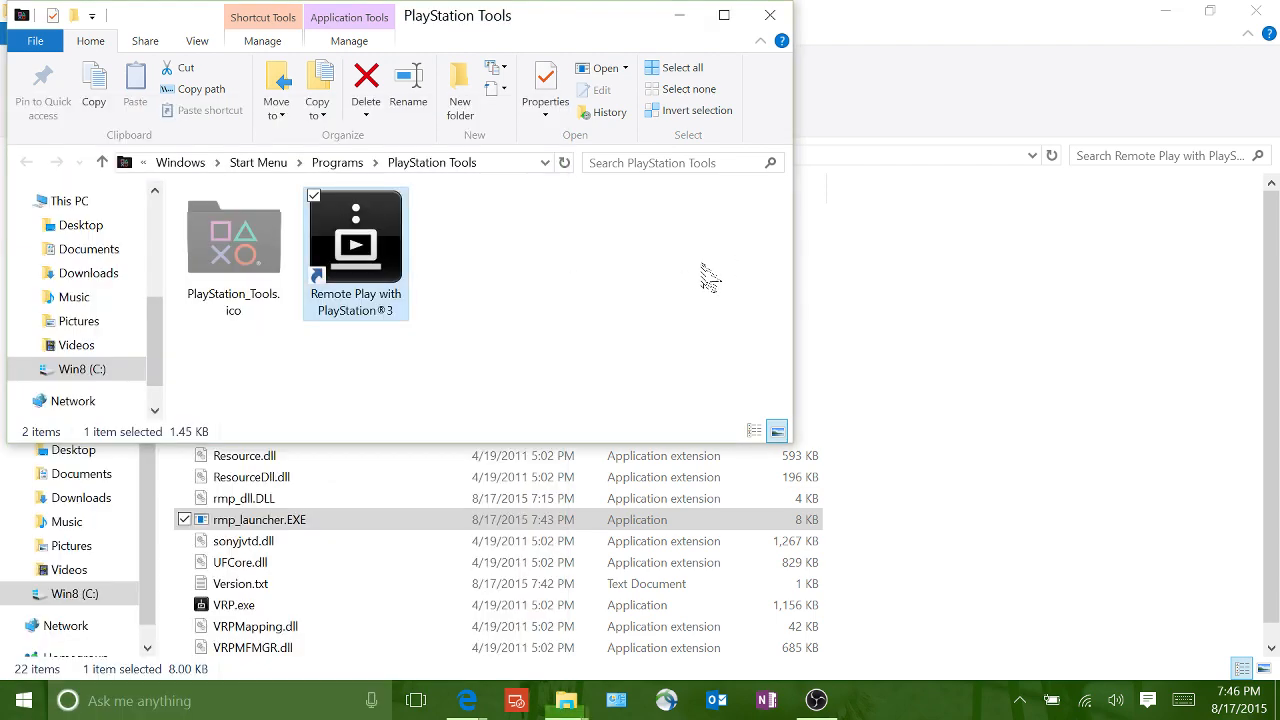
pyautogui.rightClick(356, 236)
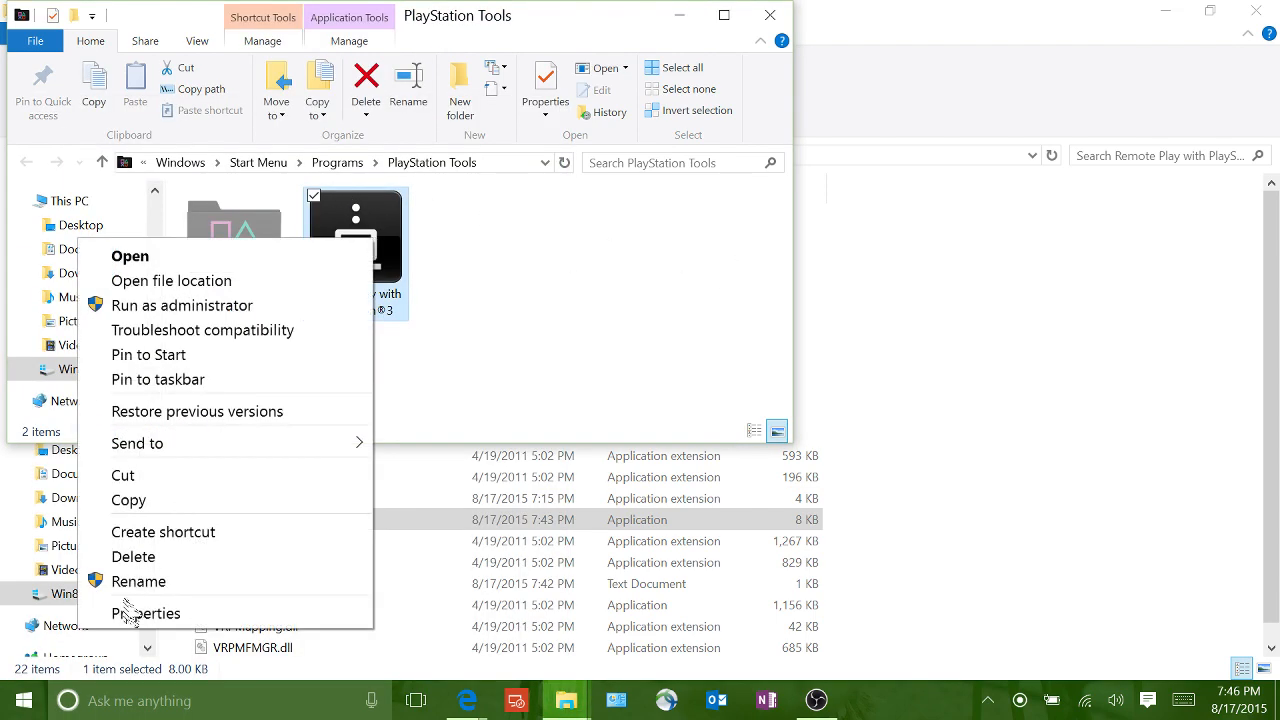
# Retarget the Remote Play shortcut to rmp_launcher.EXE and save with administrator permission
pyautogui.click(146, 612)
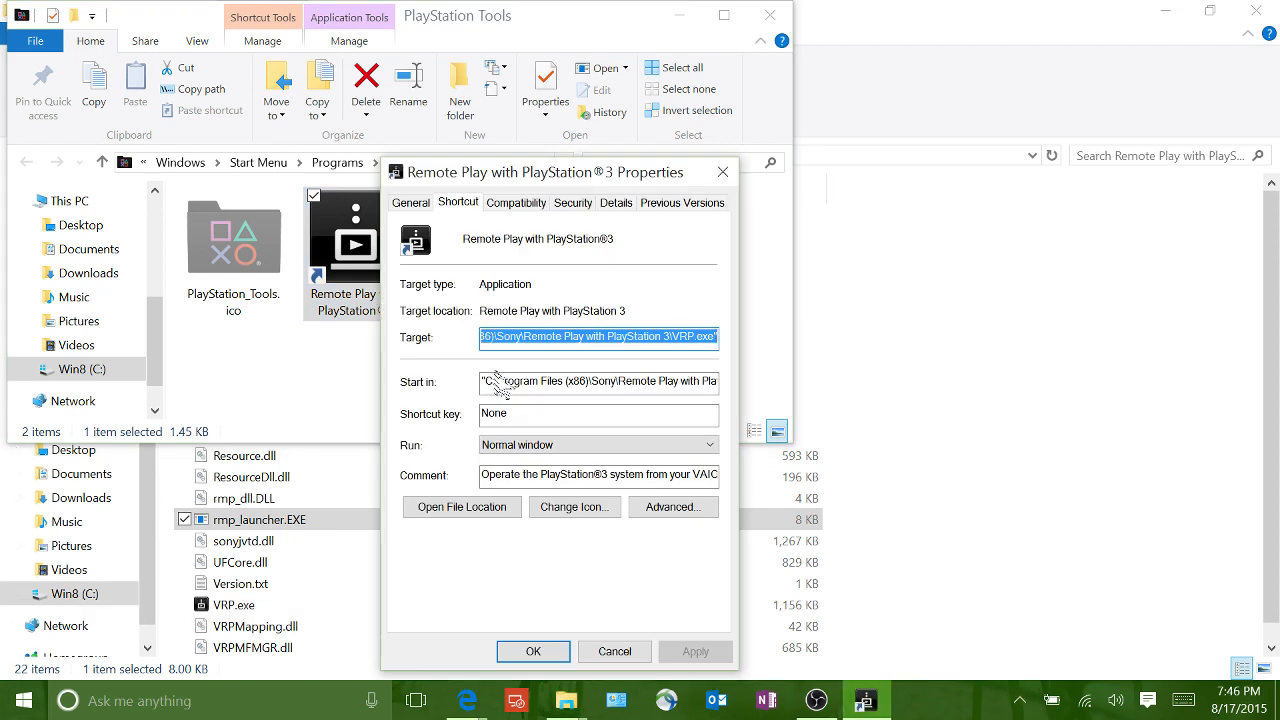
pyautogui.press('Delete')
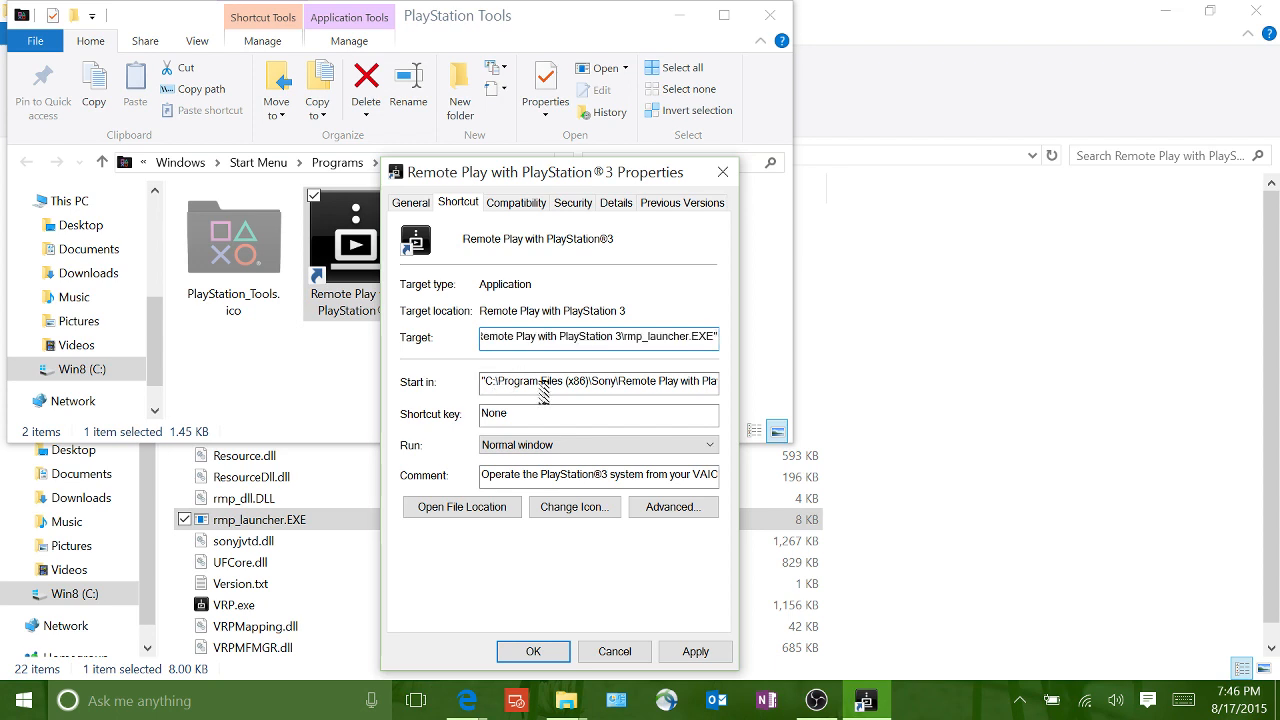
pyautogui.click(696, 652)
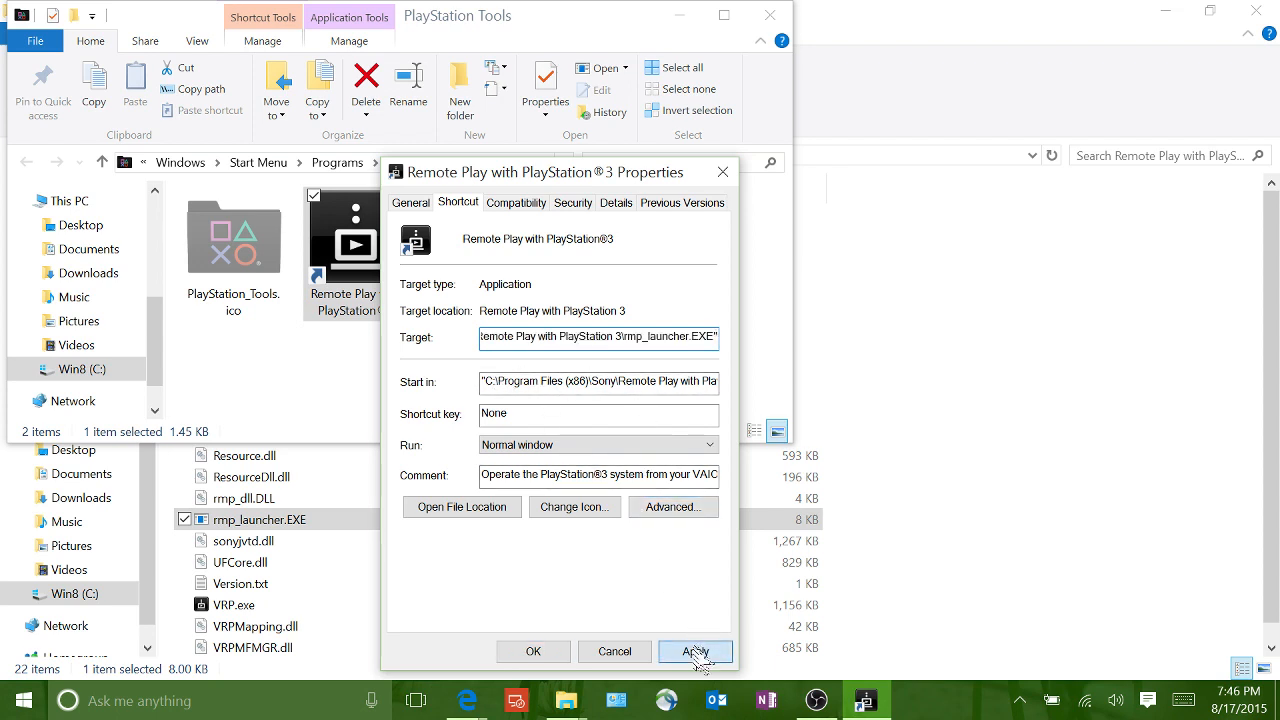
pyautogui.click(696, 652)
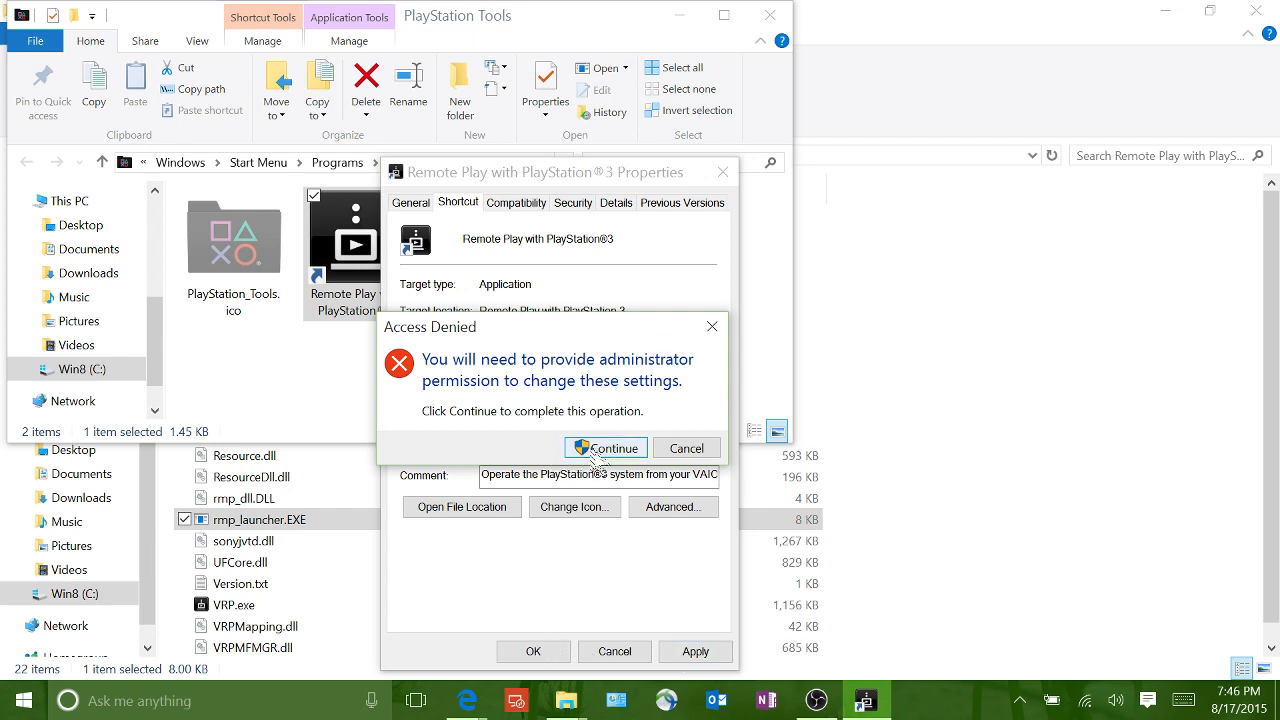
pyautogui.click(604, 448)
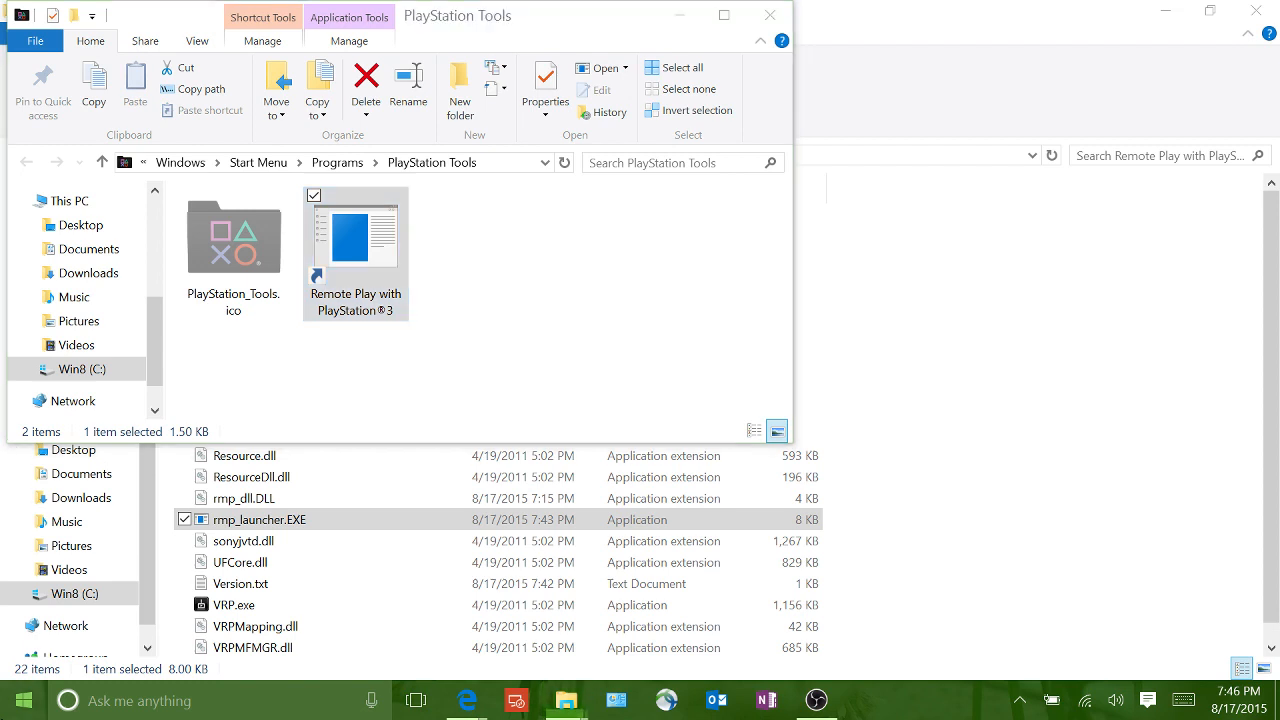
# Launch Remote Play from the retargeted shortcut and connect to the PS3 automatically
pyautogui.click(24, 700)
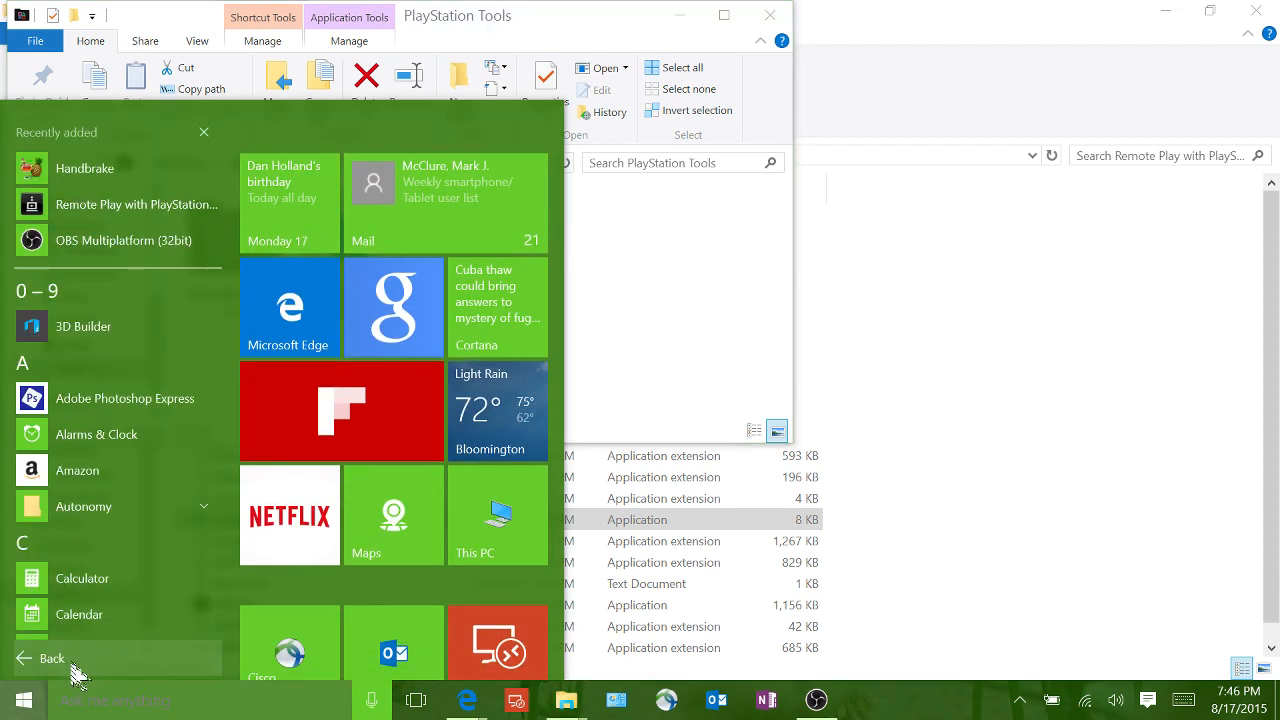
pyautogui.moveTo(136, 204)
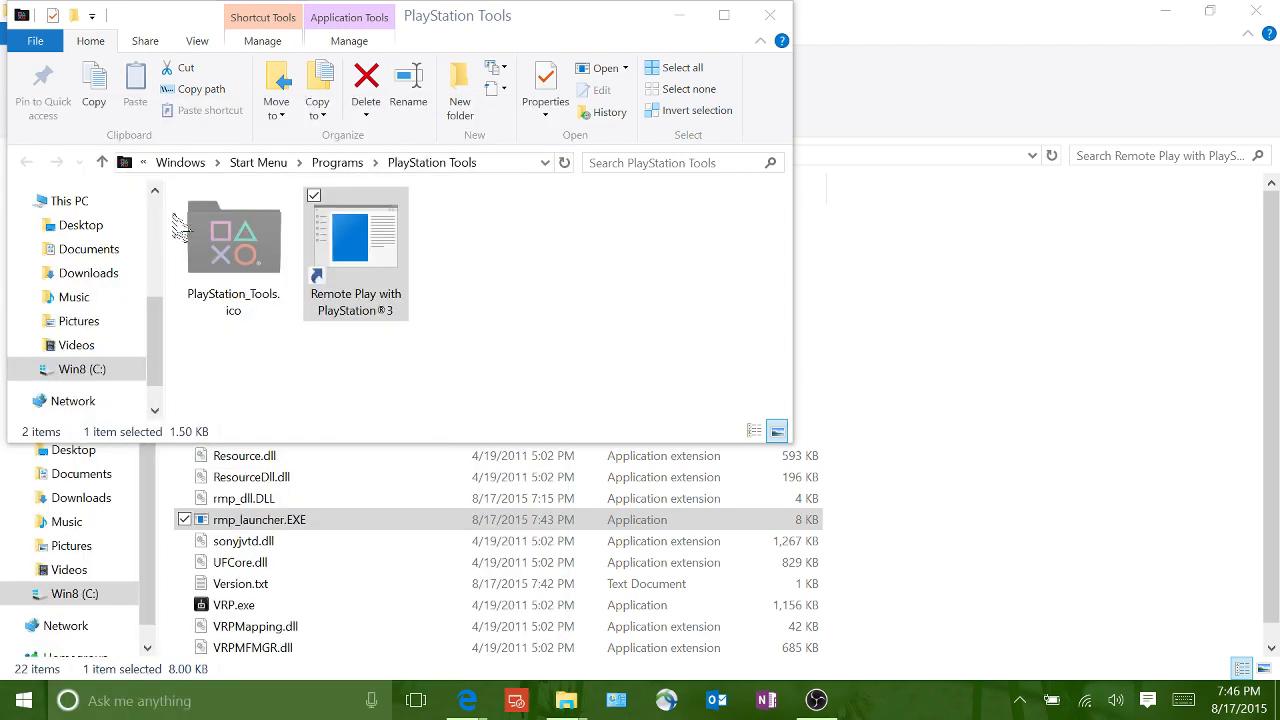
pyautogui.doubleClick(356, 254)
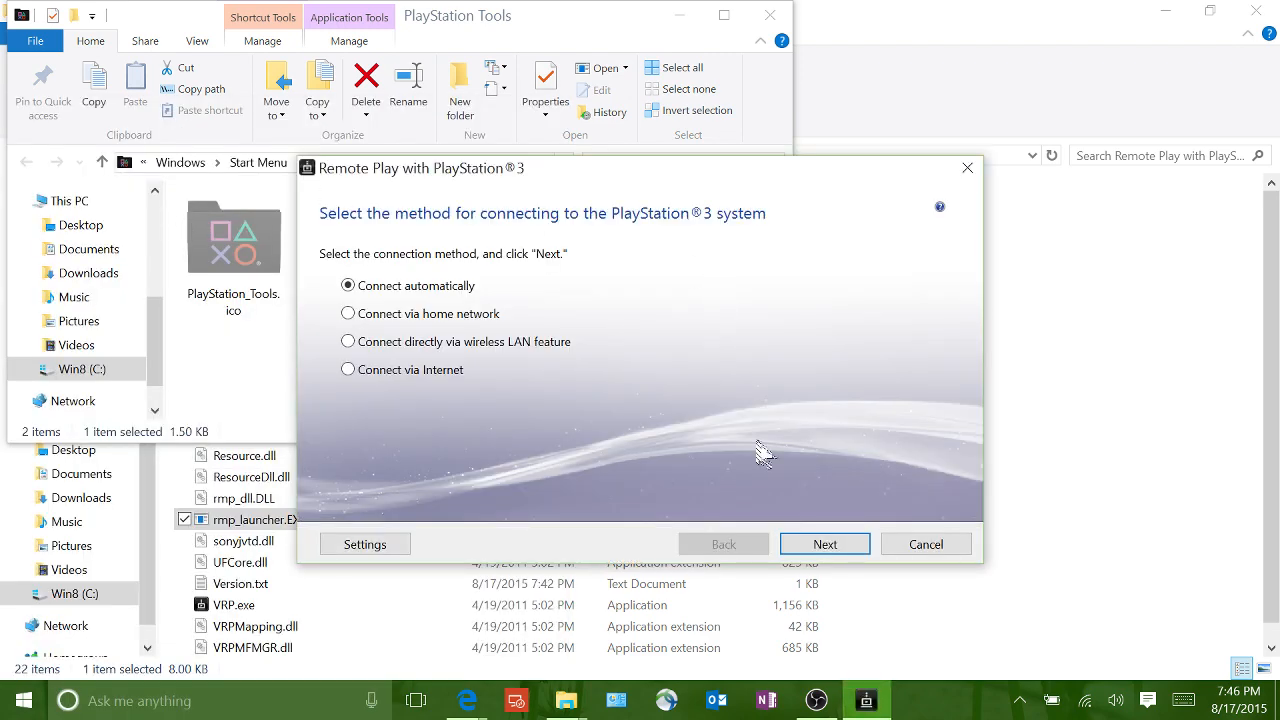
pyautogui.moveTo(860, 580)
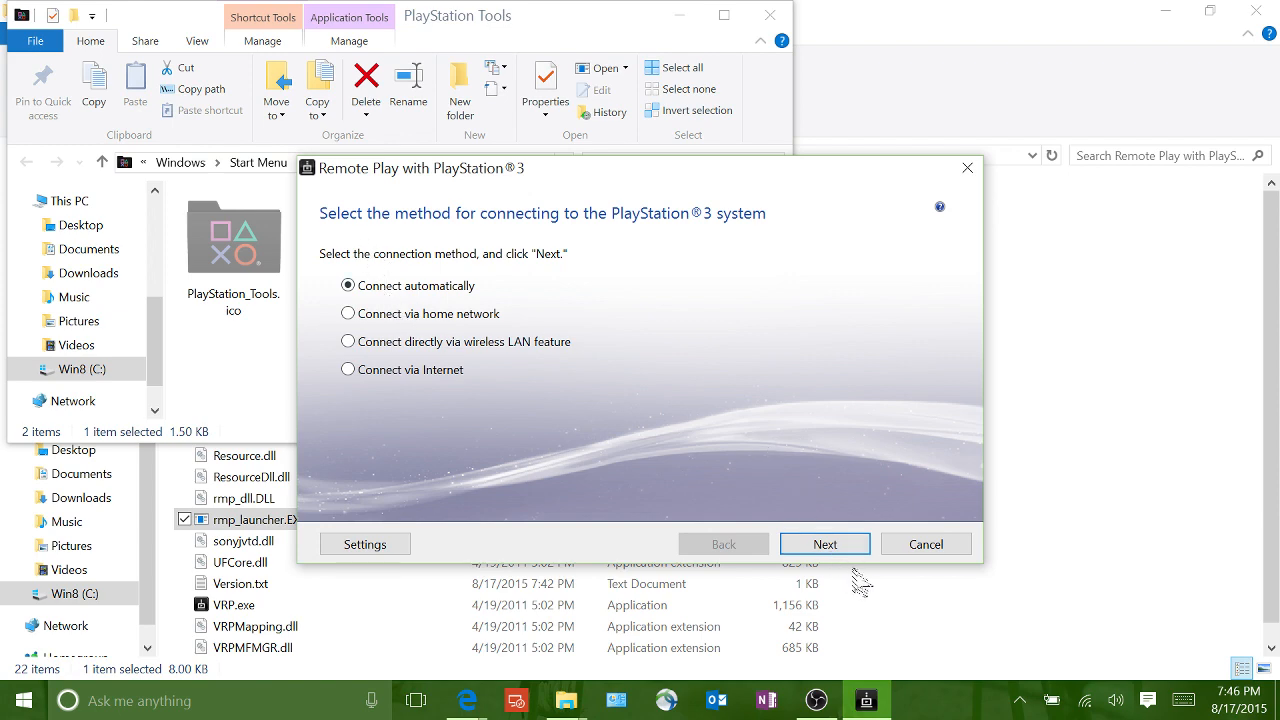
pyautogui.click(824, 544)
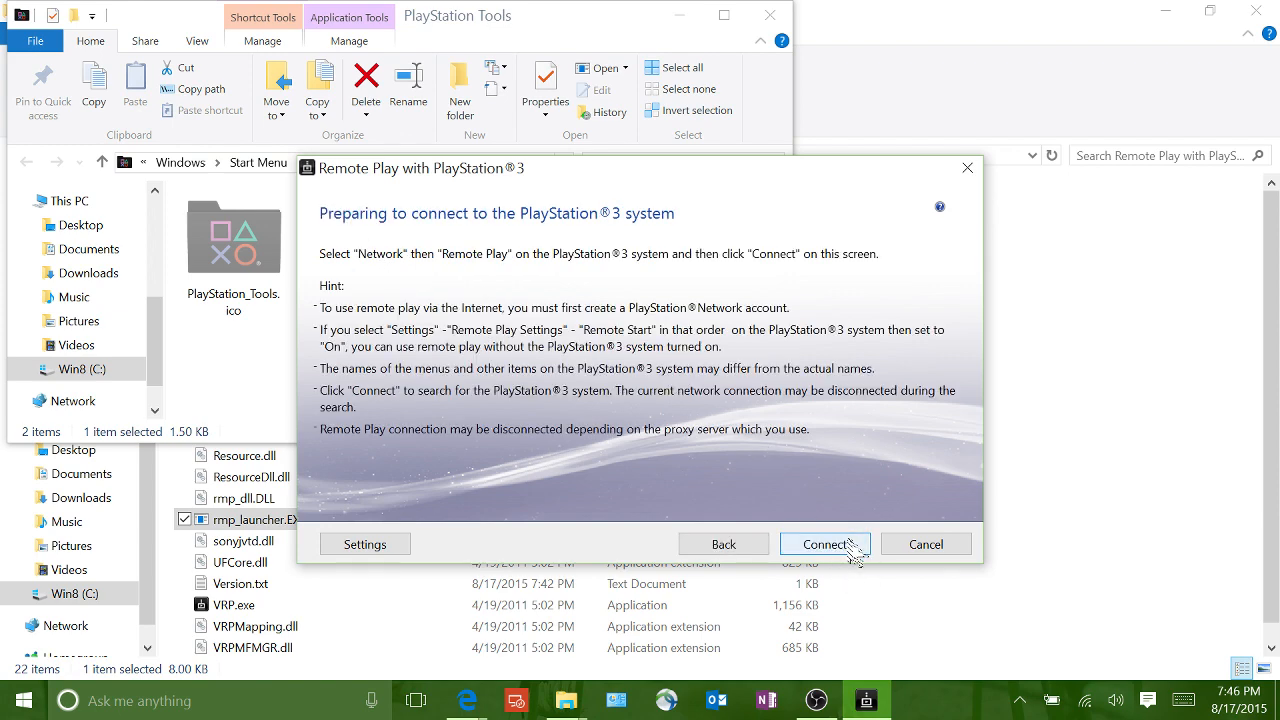
pyautogui.click(824, 544)
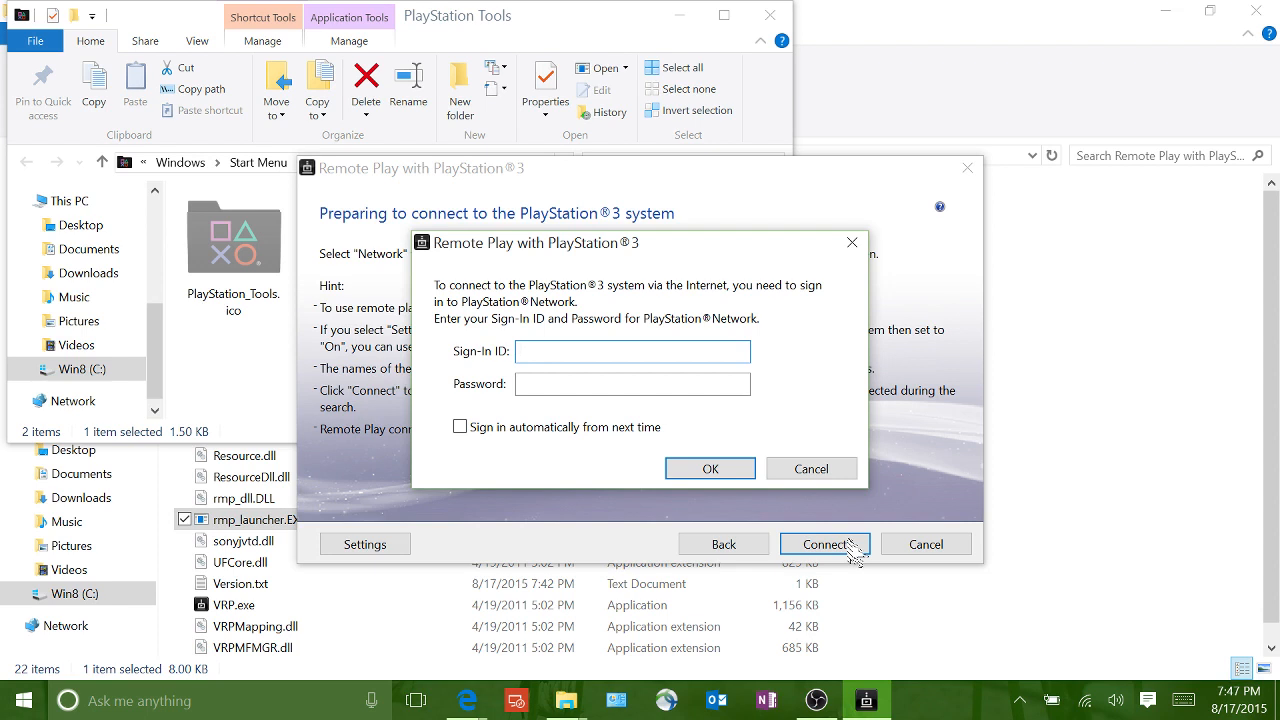
pyautogui.moveTo(814, 416)
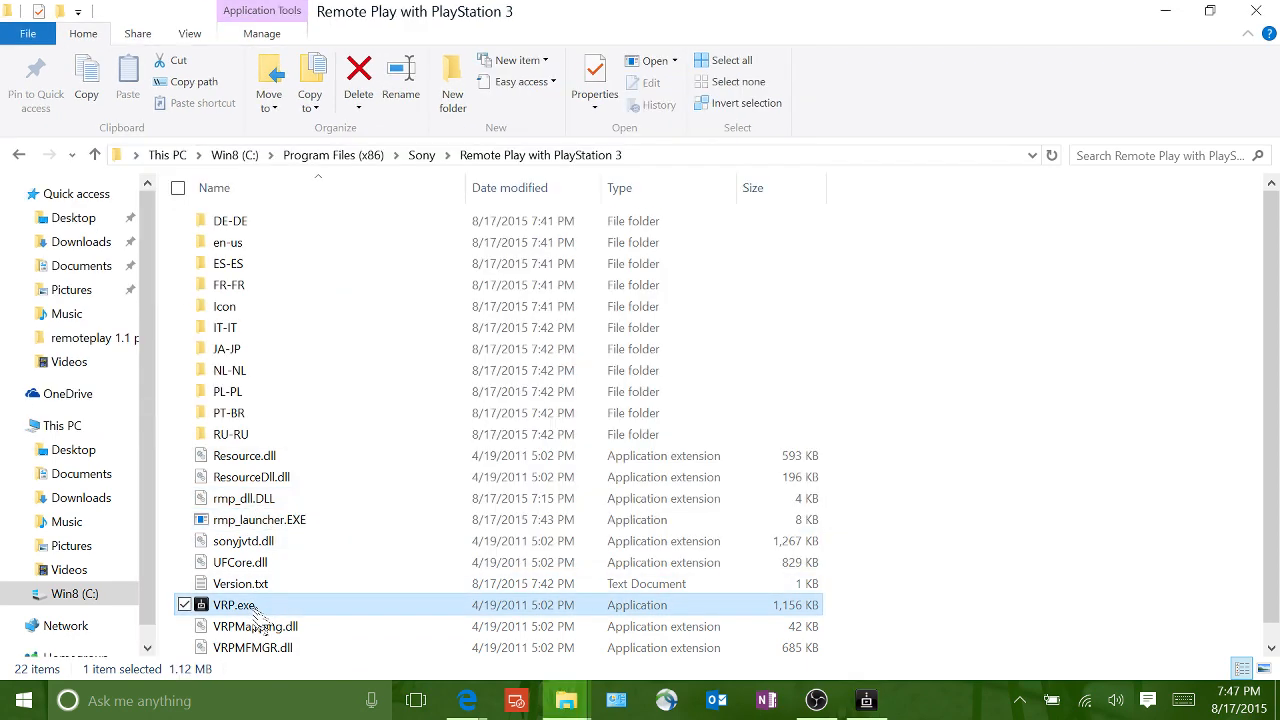
# Launch VRP.exe, cancel the PSN sign-in prompt and connection wizard, leaving VRP.exe selected
pyautogui.doubleClick(234, 604)
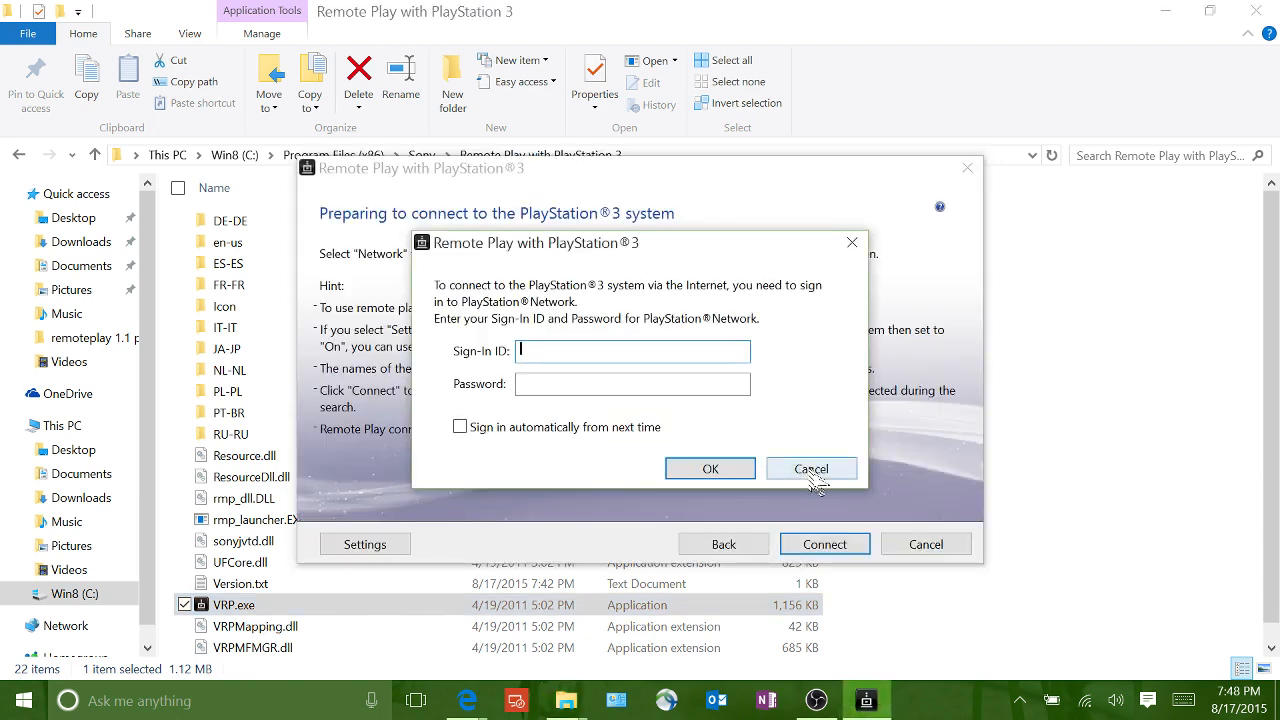
pyautogui.click(812, 468)
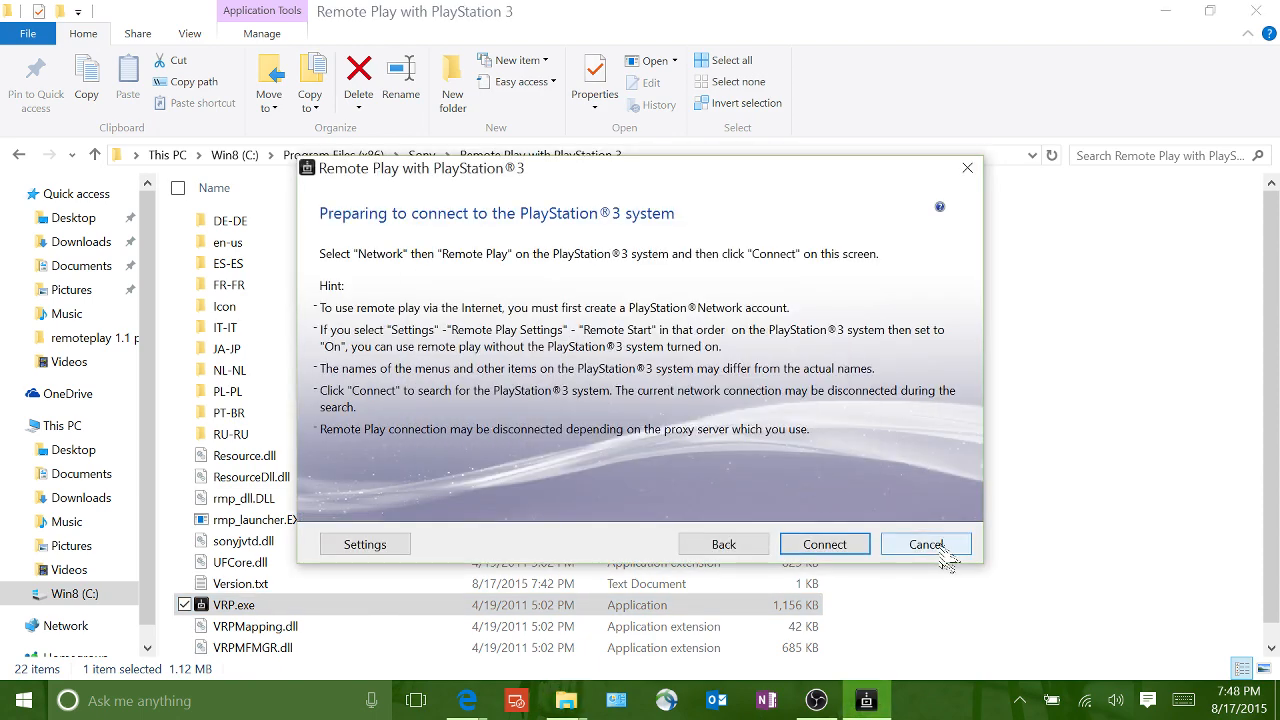
pyautogui.click(924, 544)
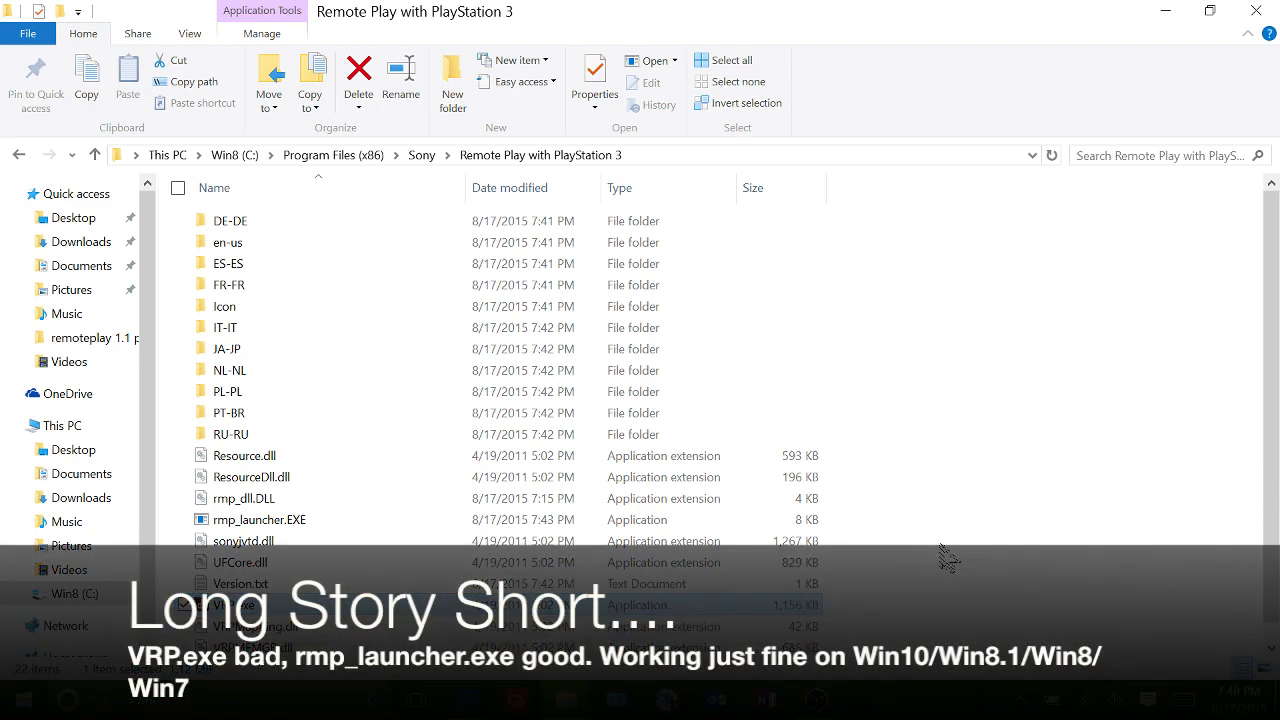
pyautogui.click(234, 604)
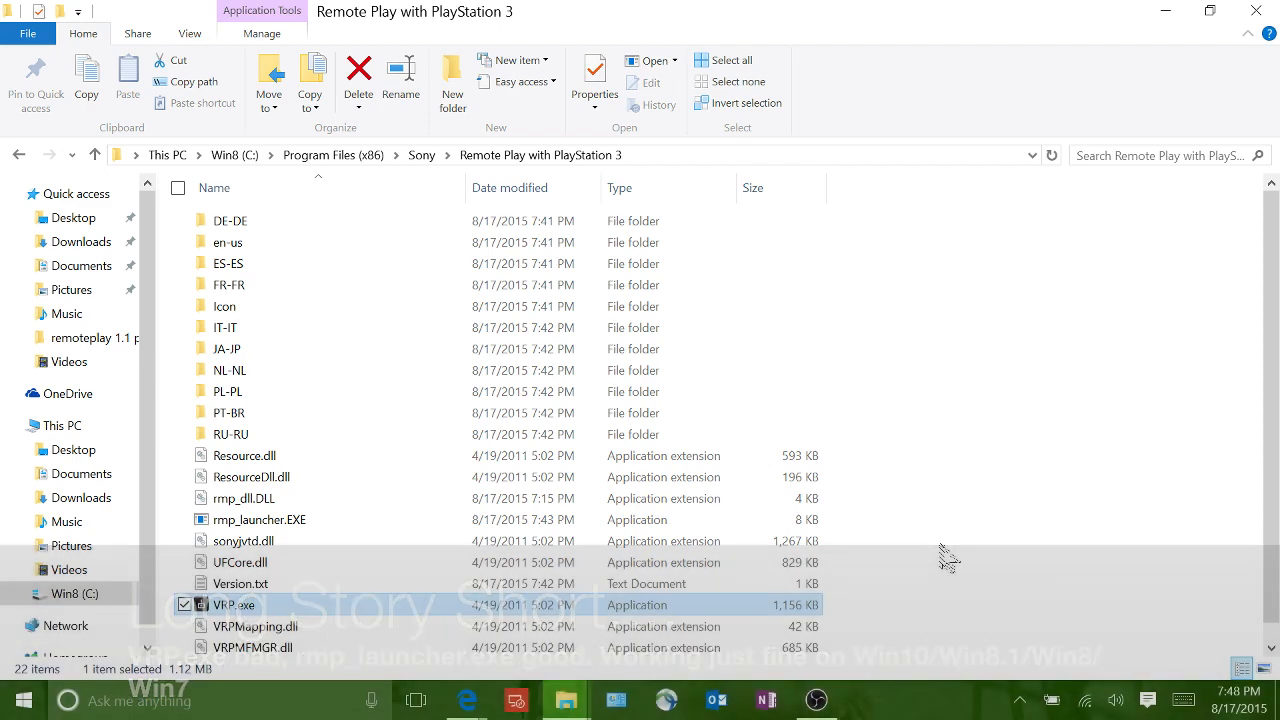